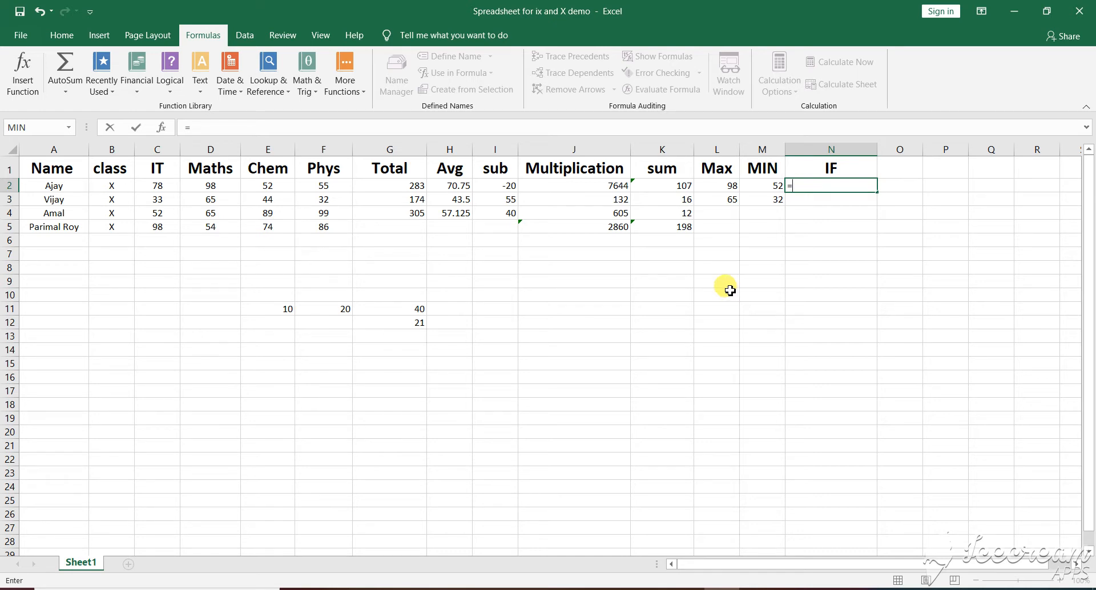
# Enter =IF(G2>200,Pass,Fail) in N2, which returns #NAME? because the text is unquoted
pyautogui.write('if(')
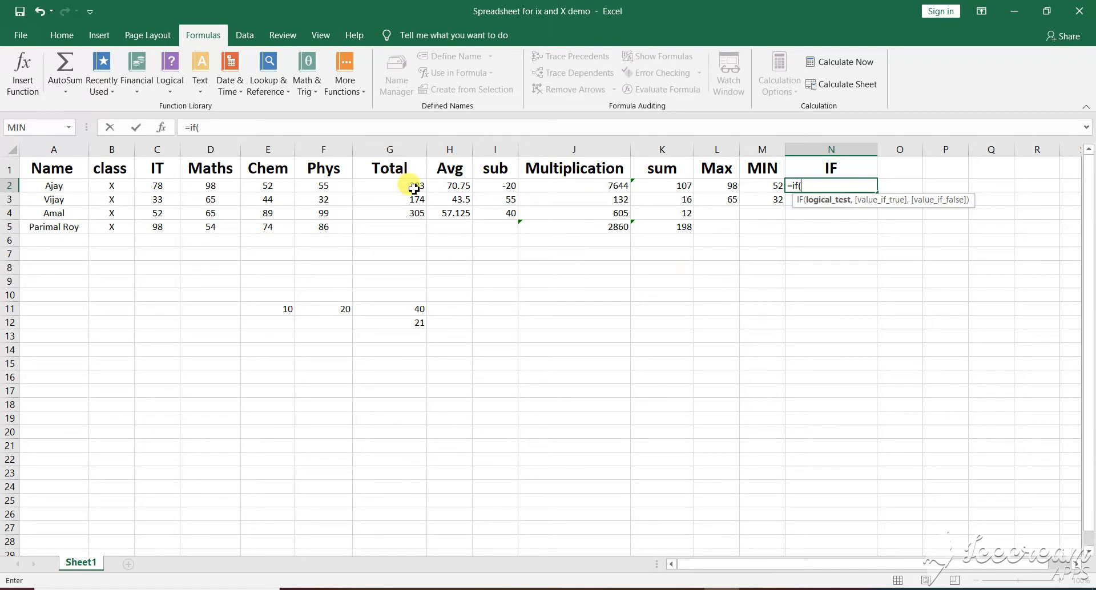
pyautogui.click(389, 186)
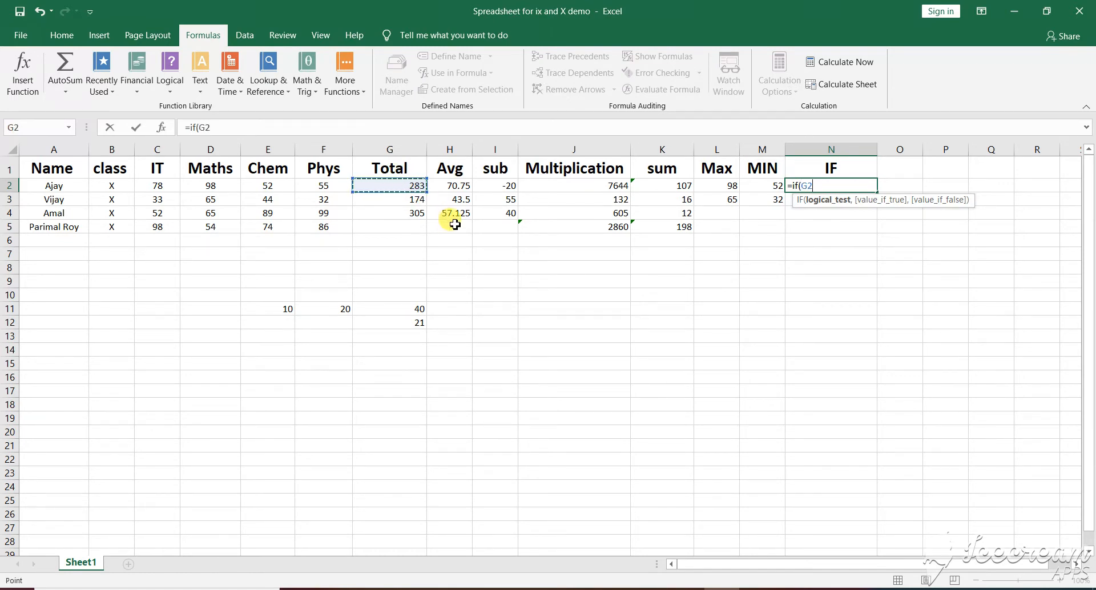
pyautogui.write('>2')
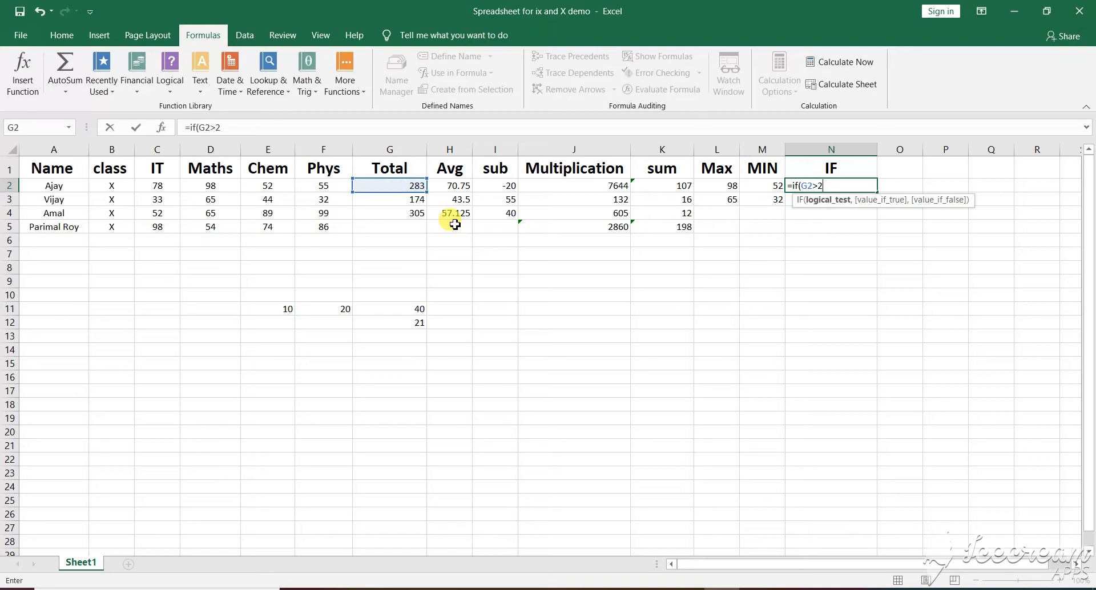
pyautogui.write('00')
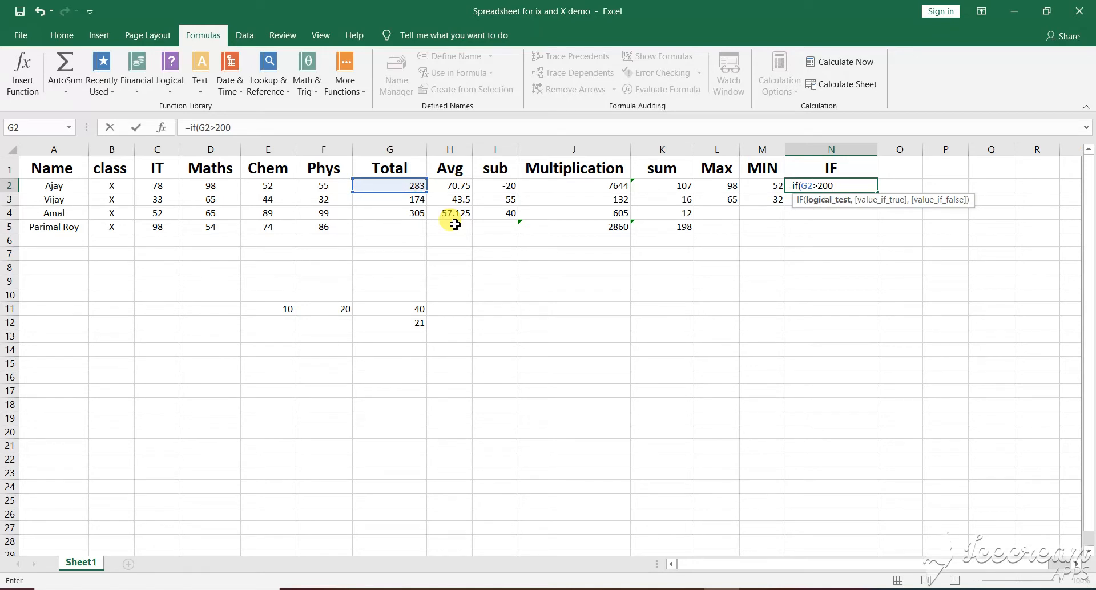
pyautogui.write(',')
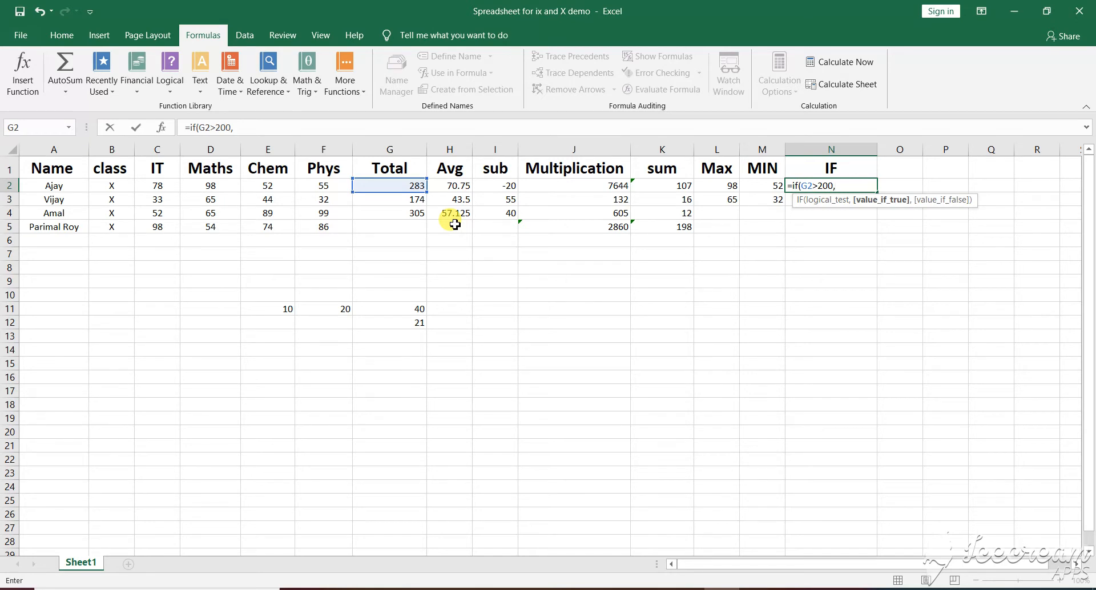
pyautogui.moveTo(816, 251)
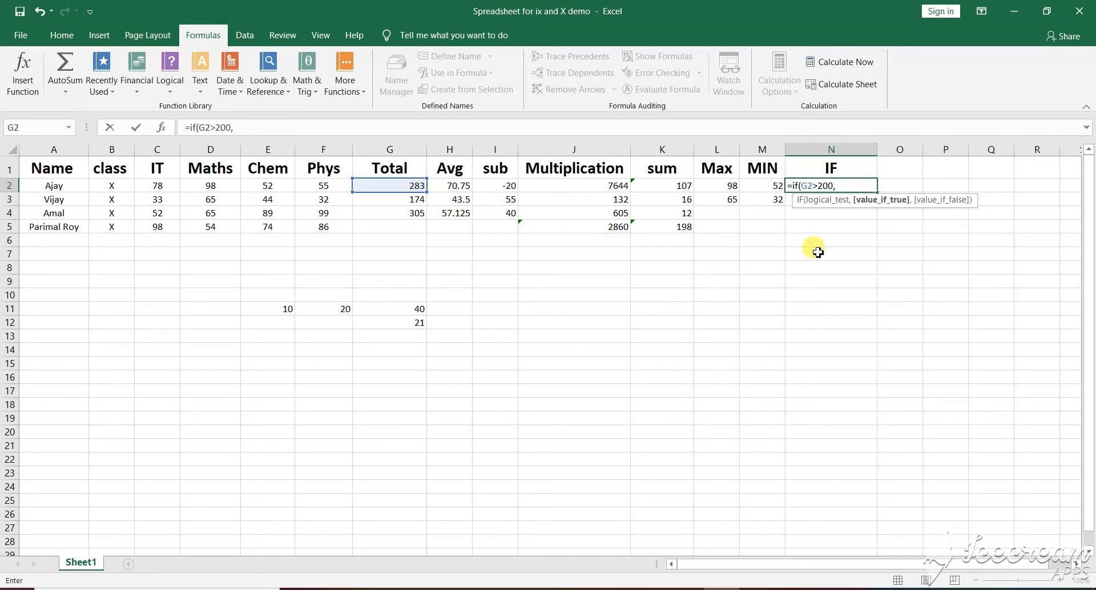
pyautogui.moveTo(886, 322)
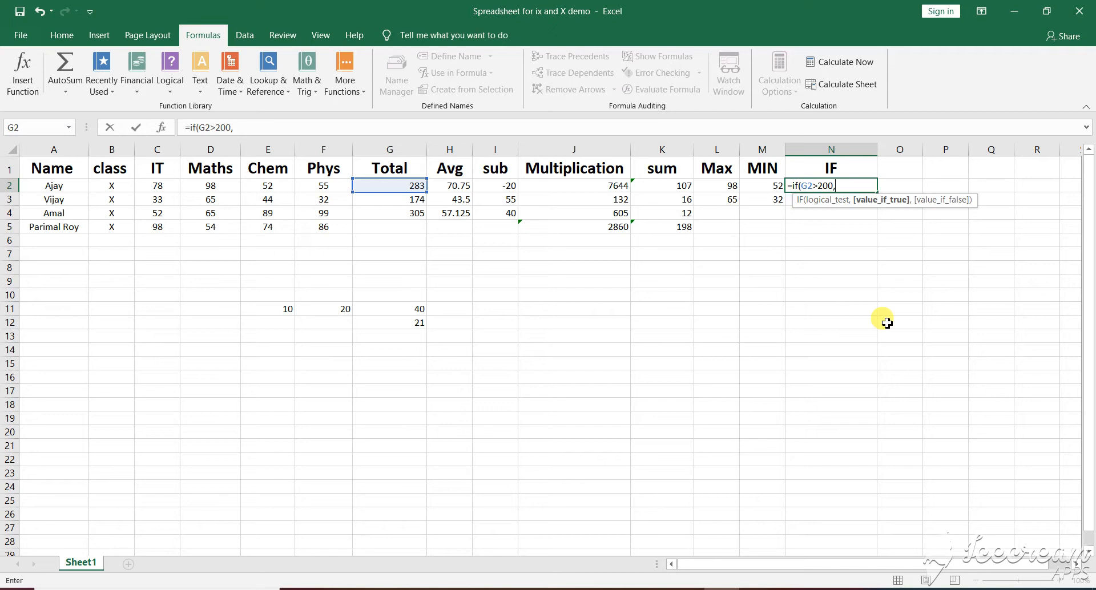
pyautogui.write('Pass')
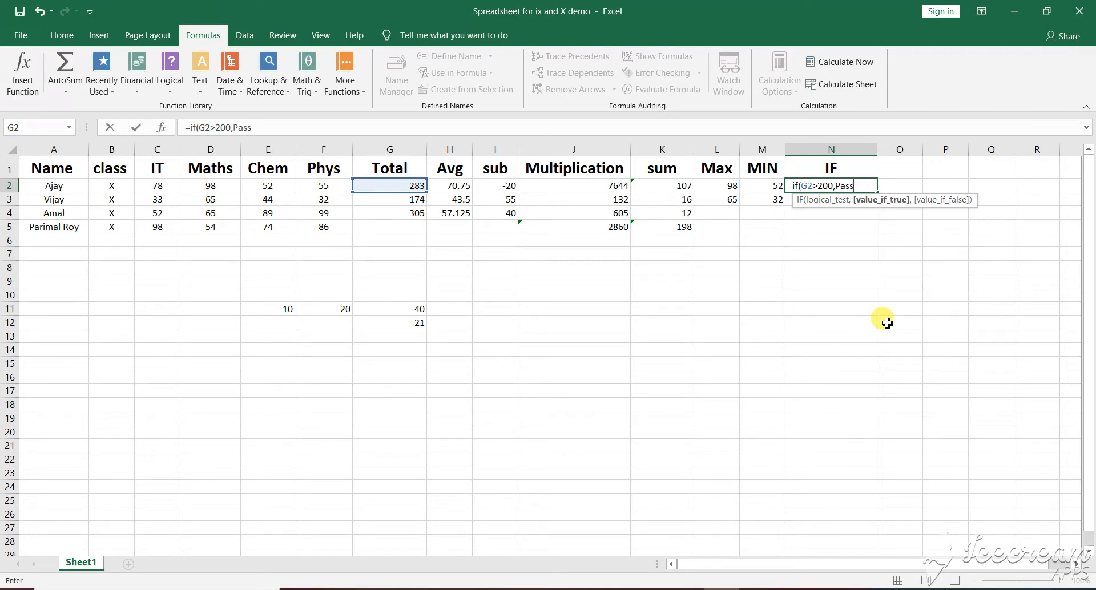
pyautogui.write(',')
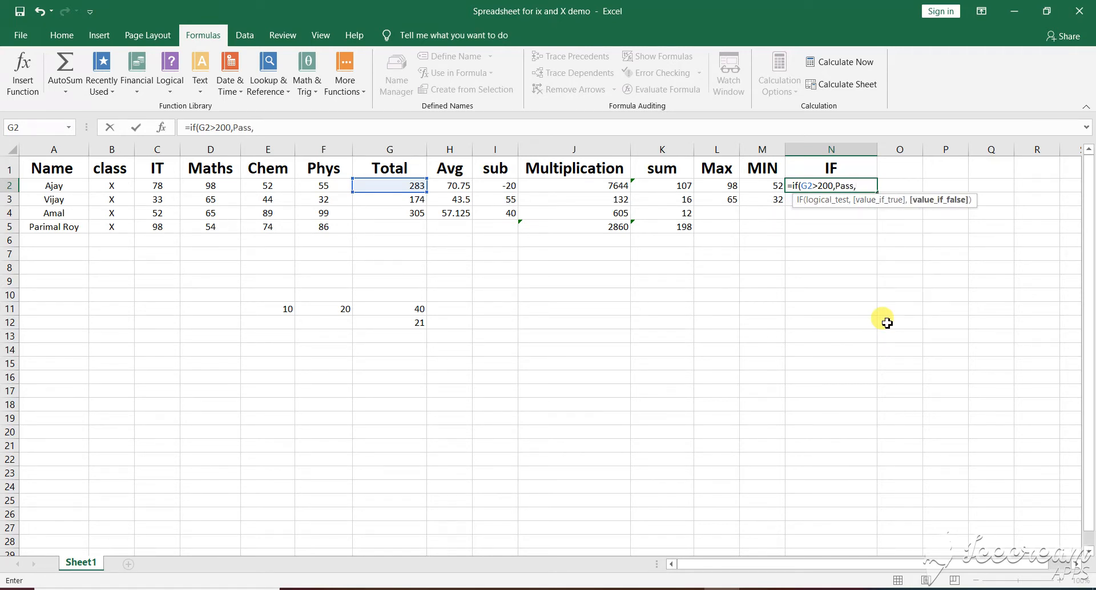
pyautogui.write('Fail)')
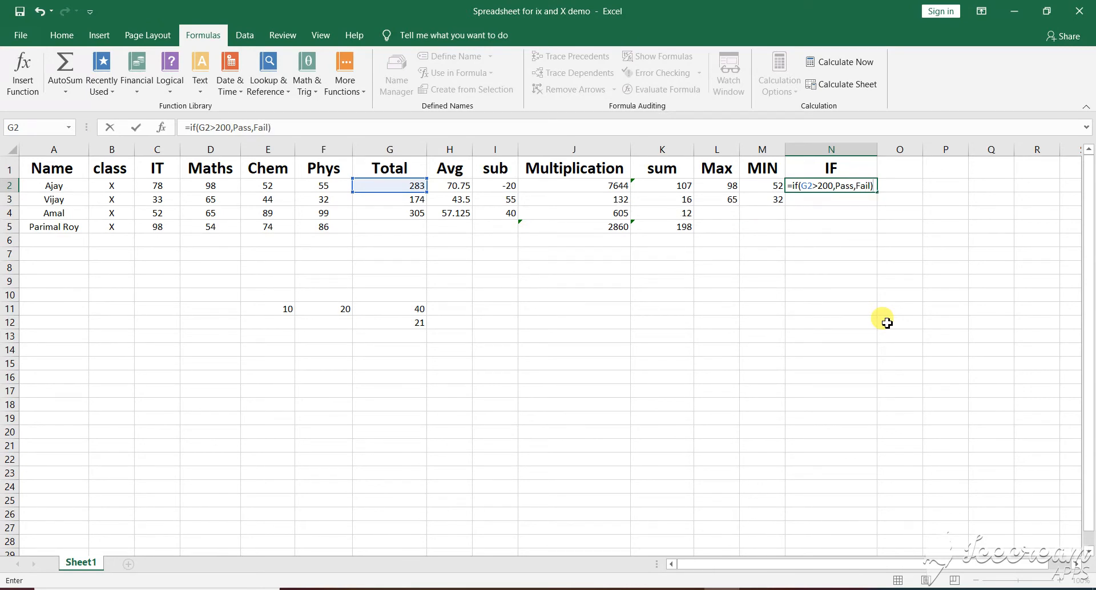
pyautogui.press('Enter')
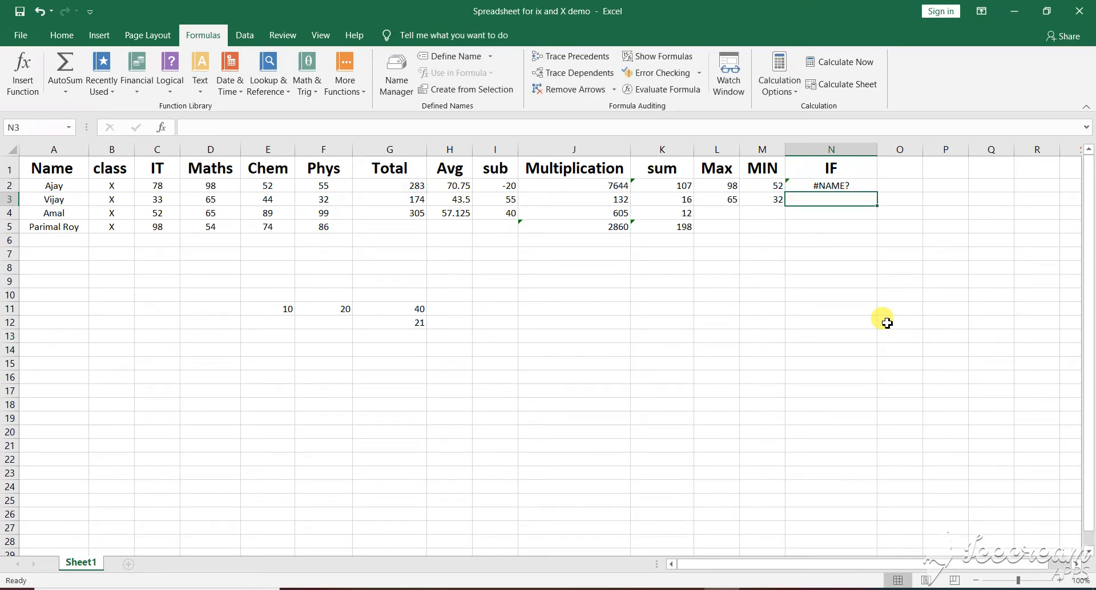
# Correct N2's formula to =IF(G2>200,"Pass","Fail") so Ajay's row shows Pass
pyautogui.click(830, 186)
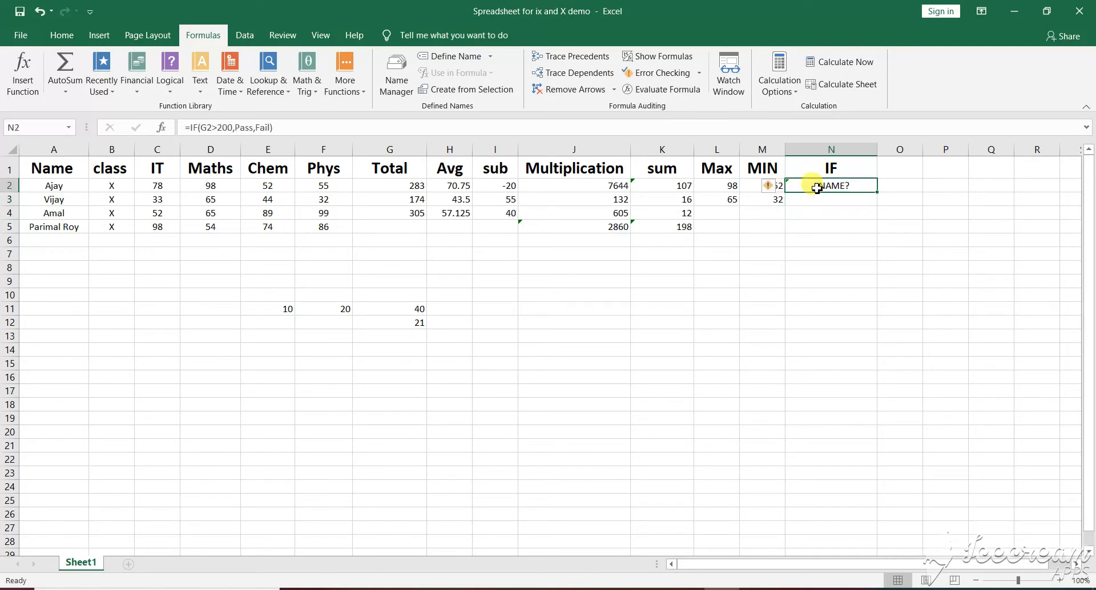
pyautogui.moveTo(716, 182)
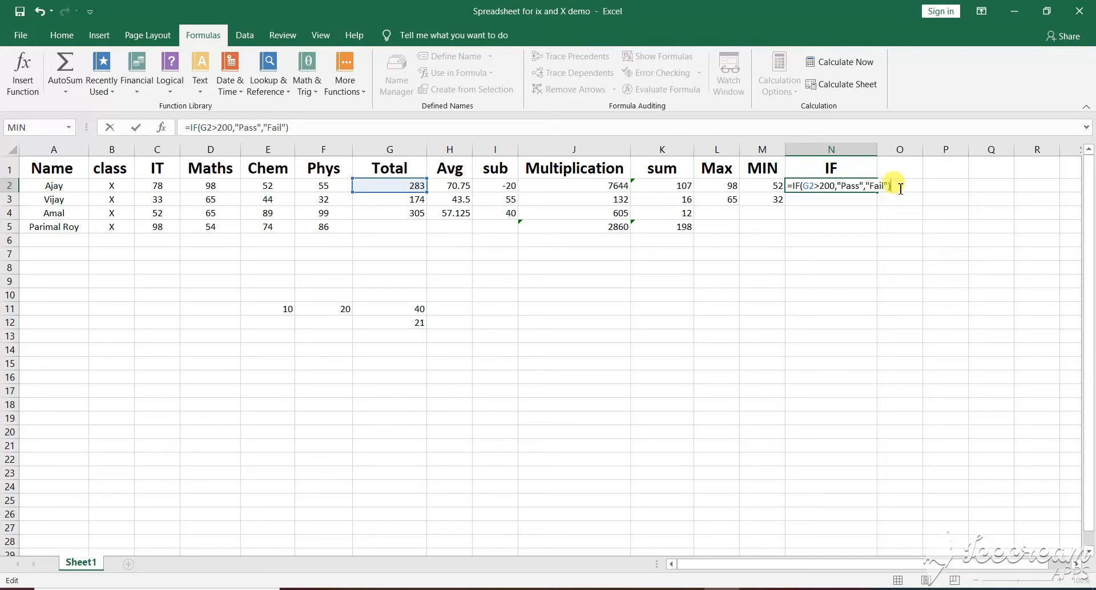
pyautogui.press('Enter')
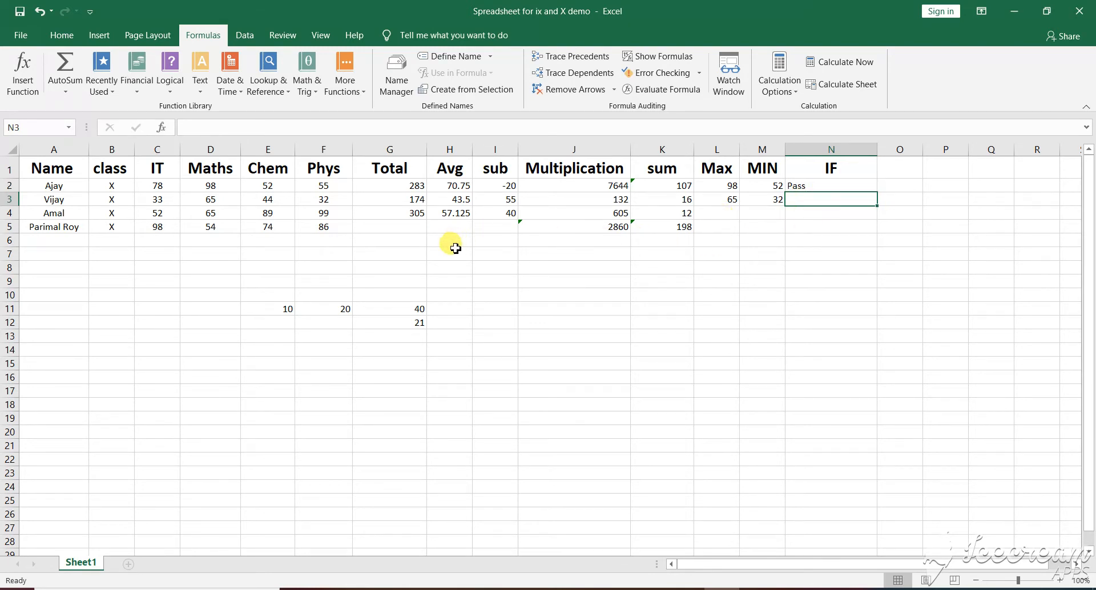
pyautogui.click(825, 186)
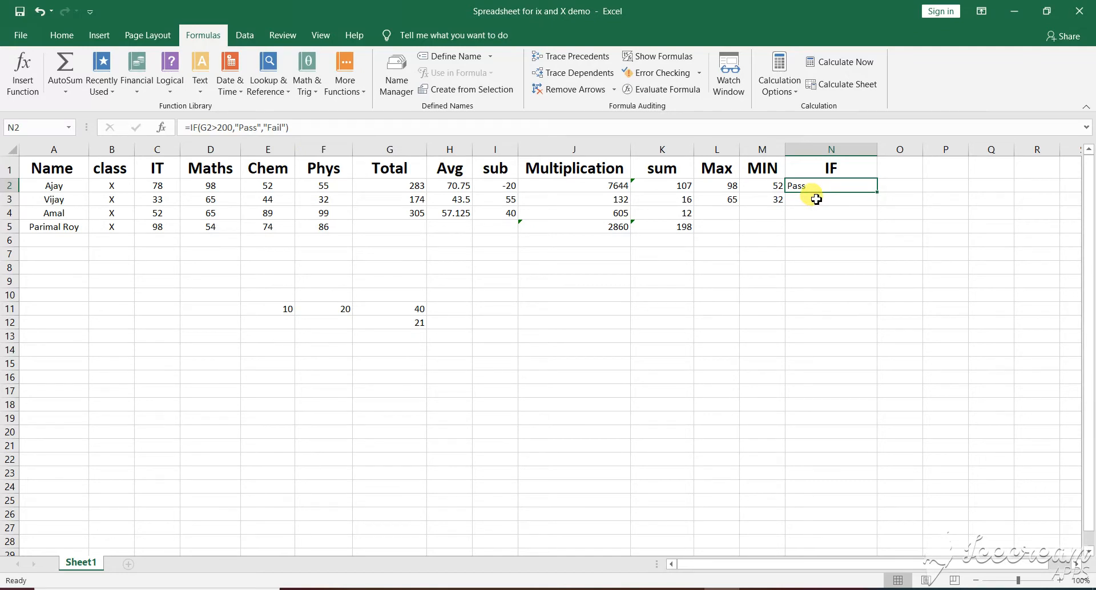
pyautogui.moveTo(690, 201)
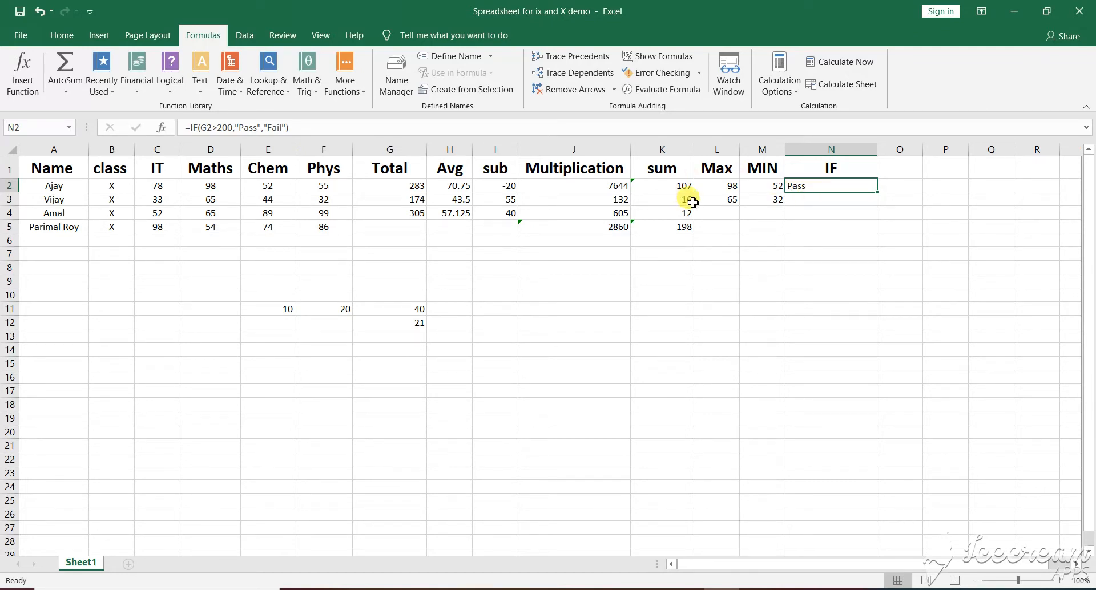
pyautogui.moveTo(702, 213)
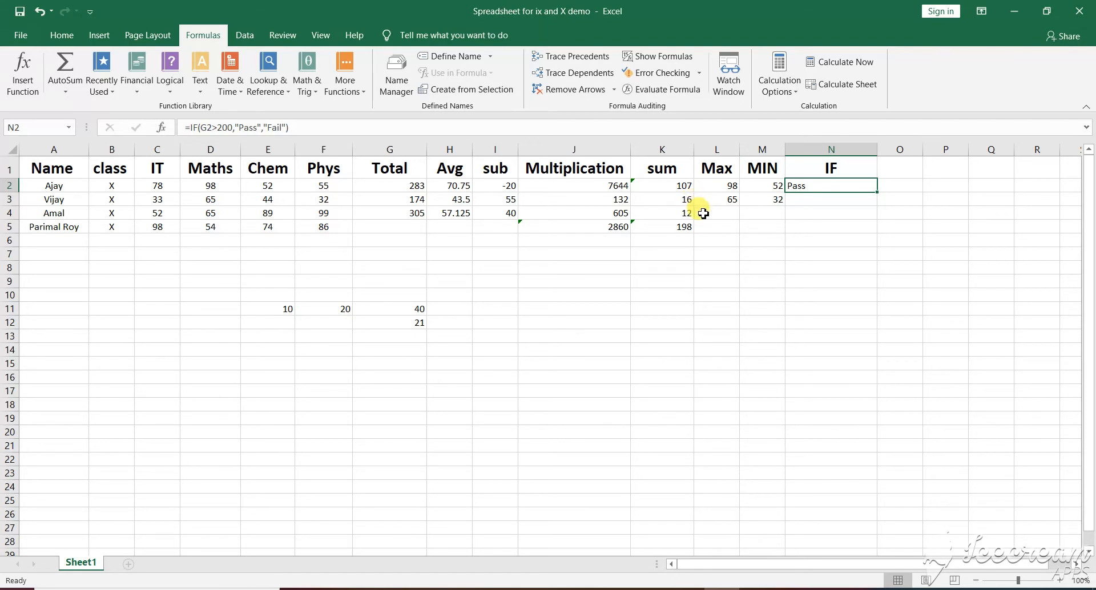
pyautogui.moveTo(711, 215)
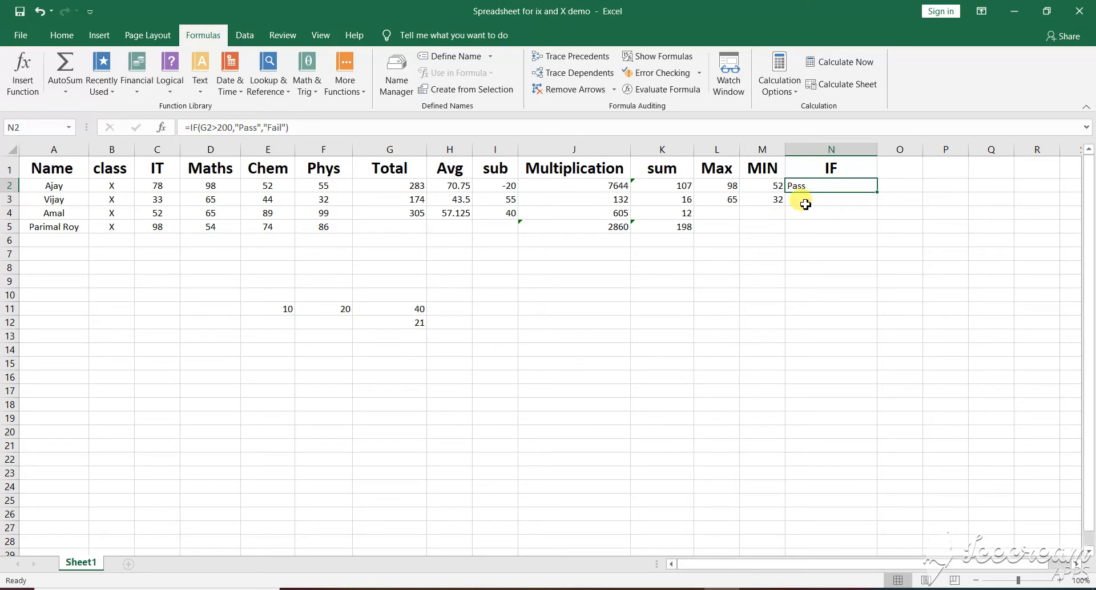
pyautogui.click(805, 199)
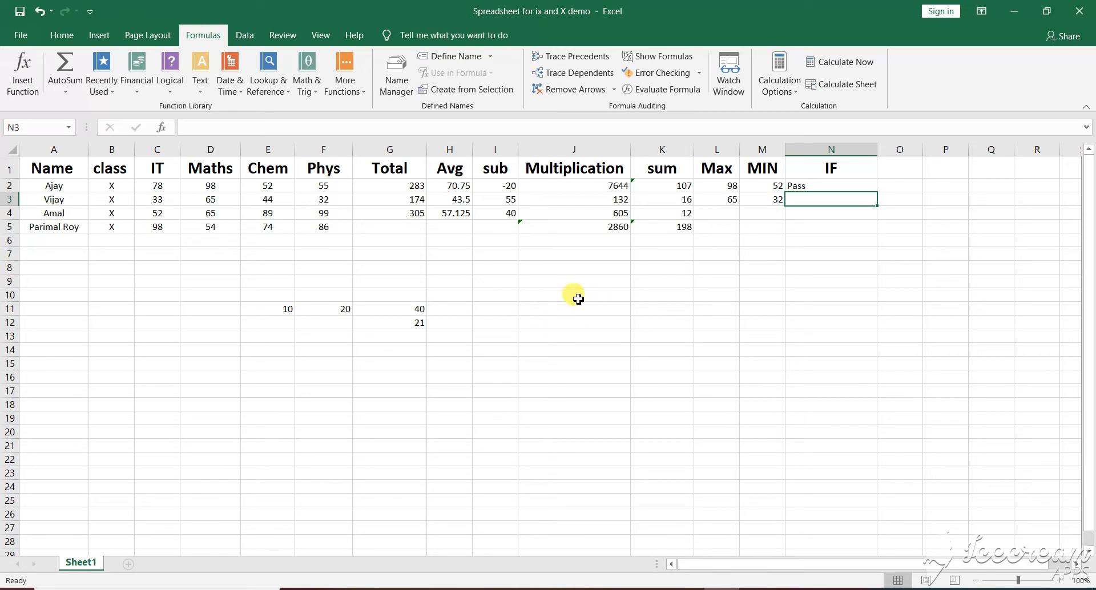
# Enter =IF(G11>10,"Over Range") in J10 so it displays Over Range
pyautogui.click(573, 295)
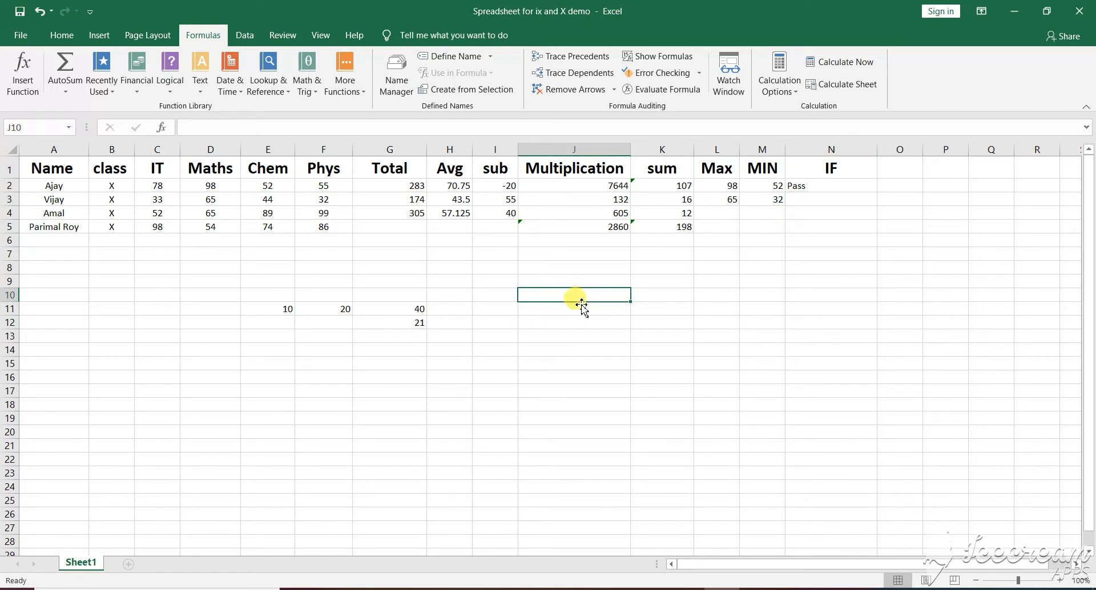
pyautogui.write('=')
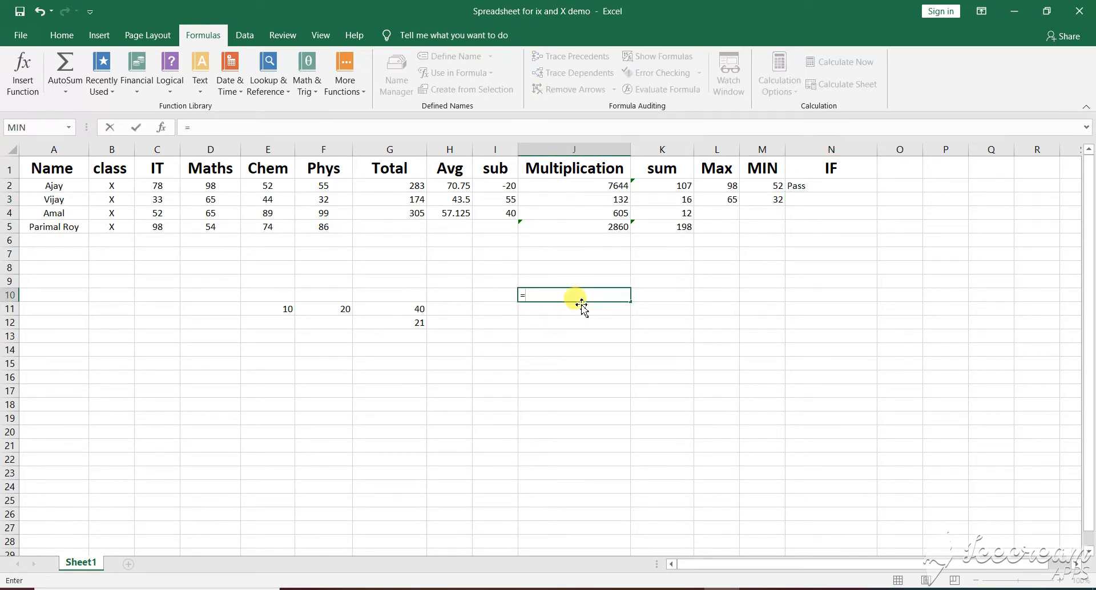
pyautogui.write('if')
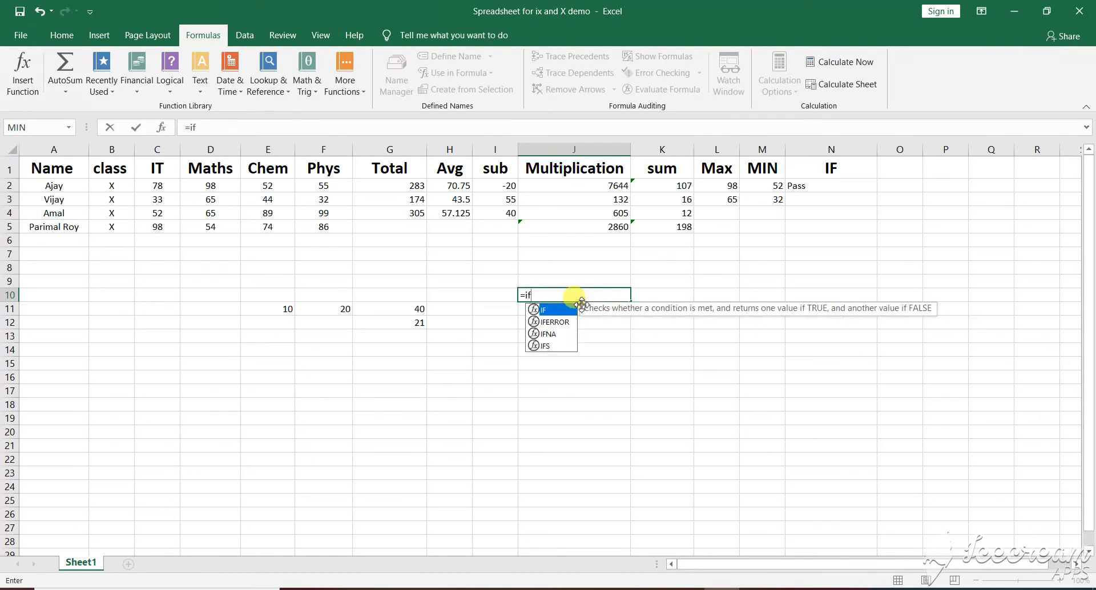
pyautogui.write('(')
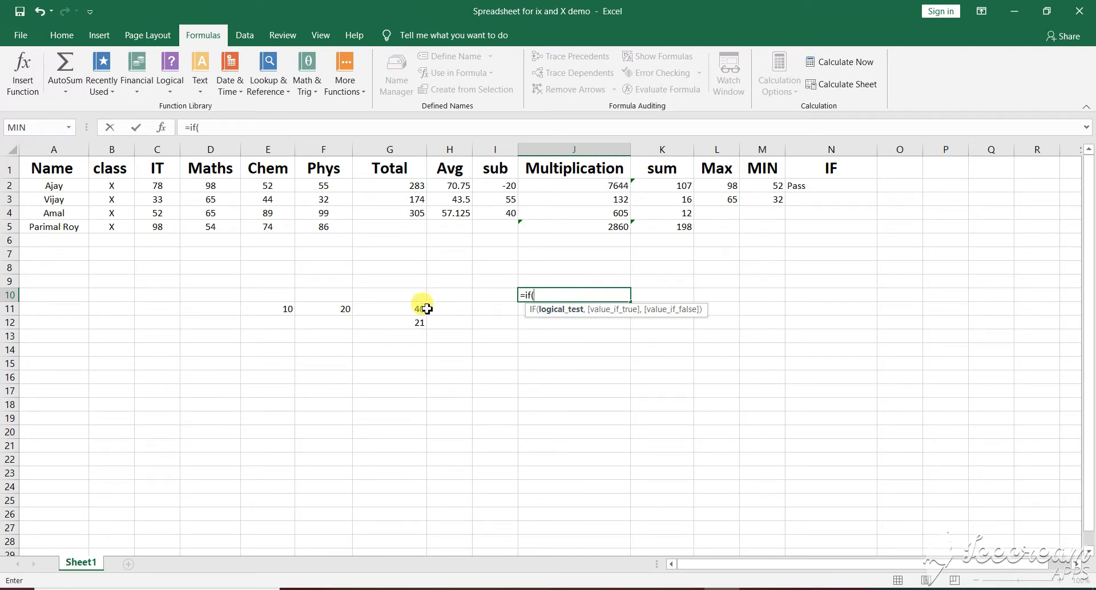
pyautogui.click(406, 309)
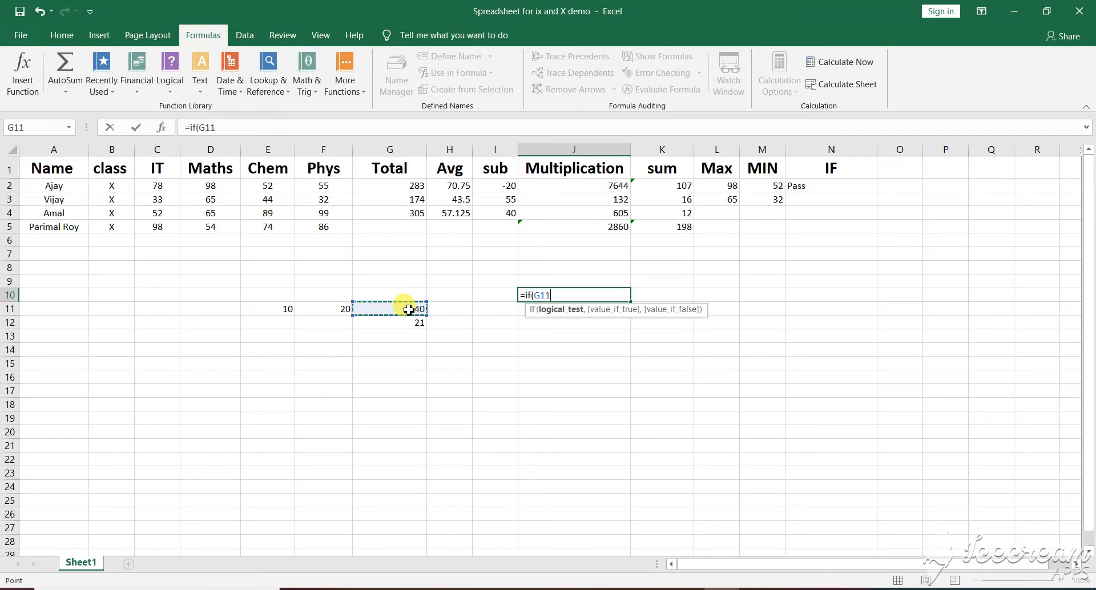
pyautogui.write('>')
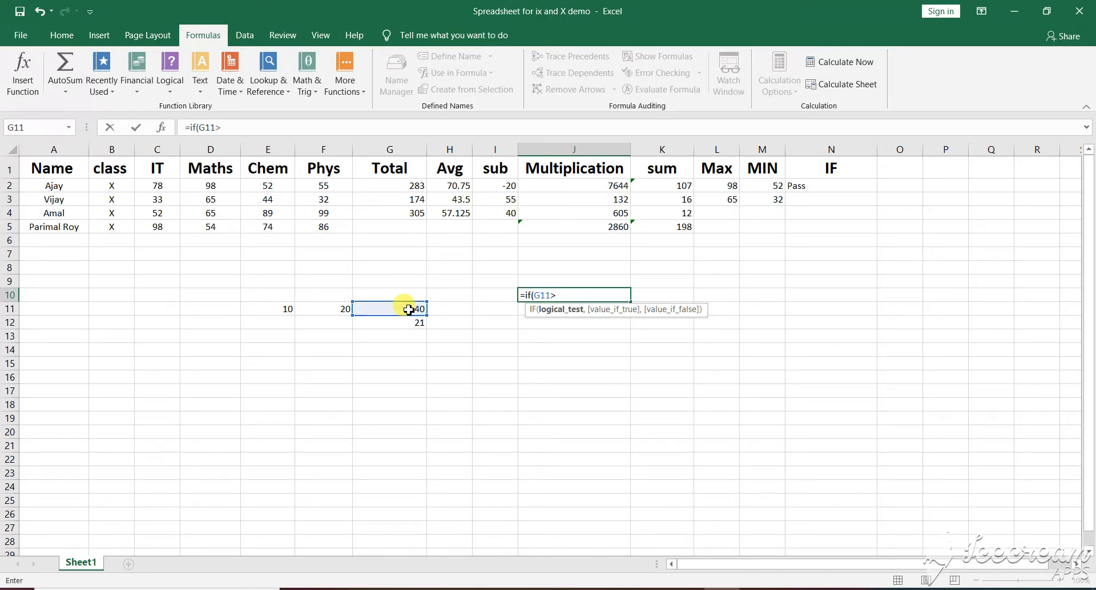
pyautogui.write('10')
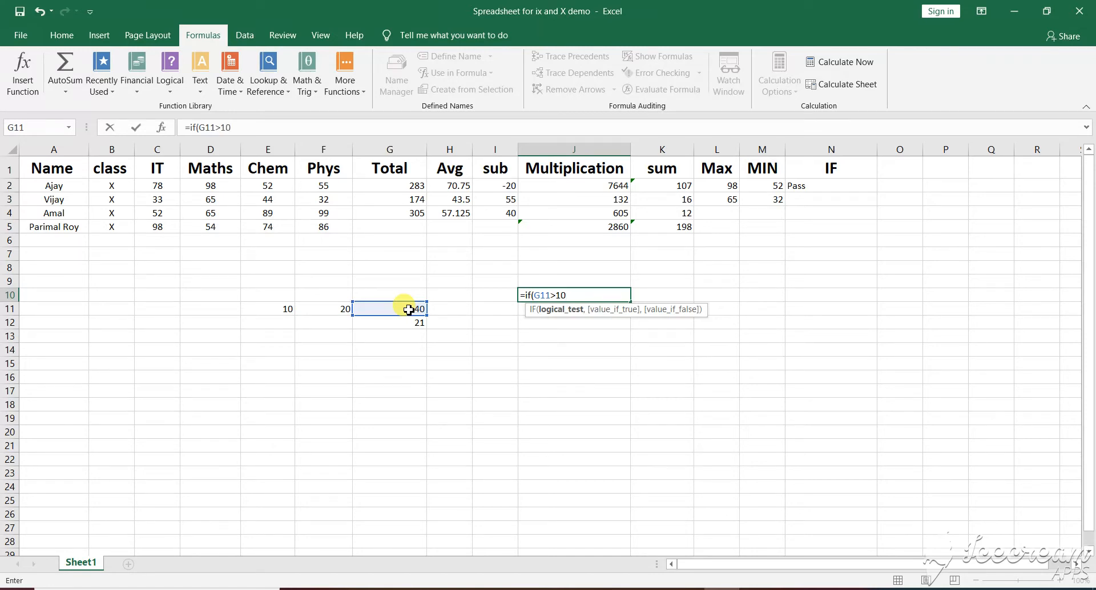
pyautogui.write(',"')
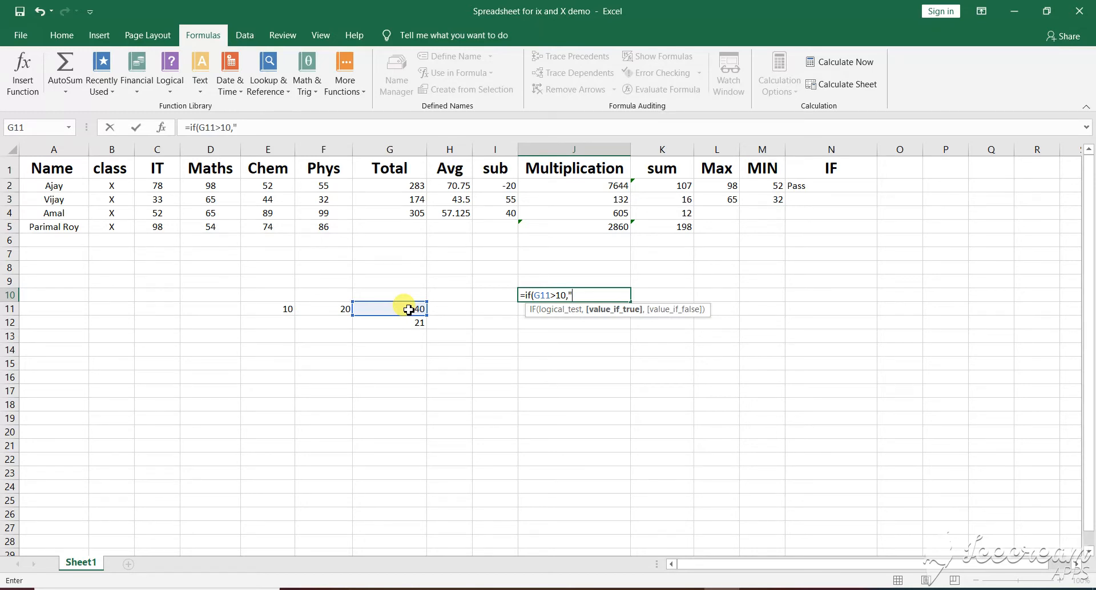
pyautogui.write('Over')
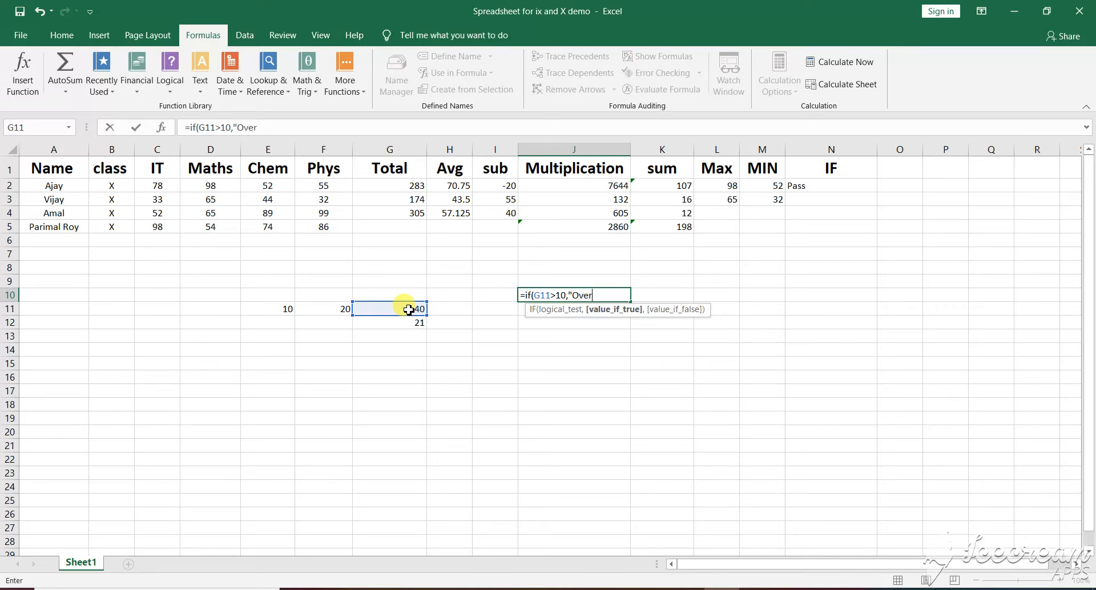
pyautogui.write('Ran')
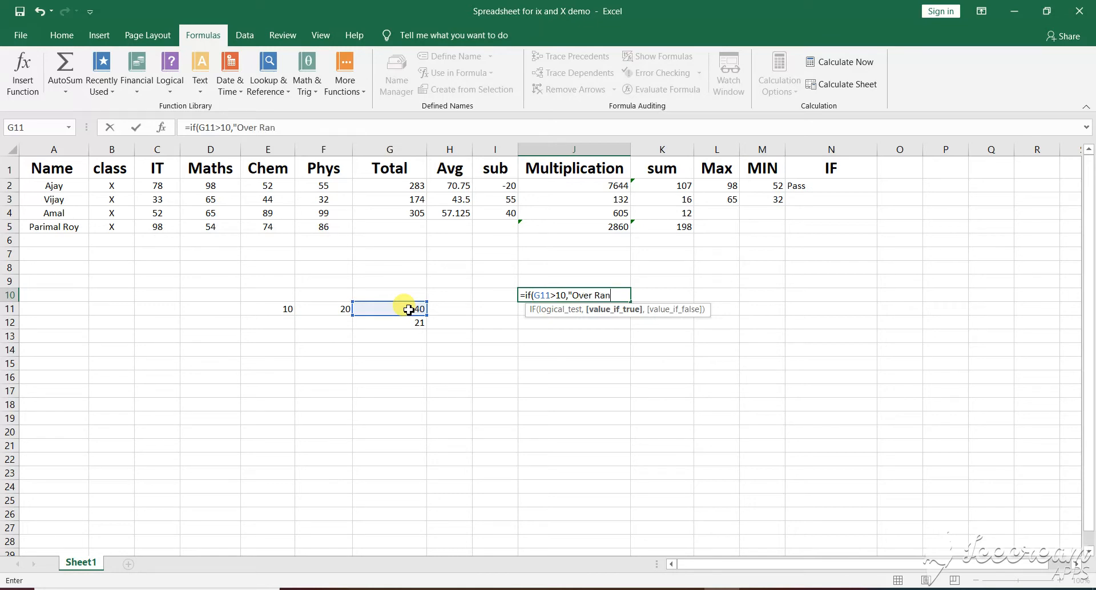
pyautogui.write('ge')
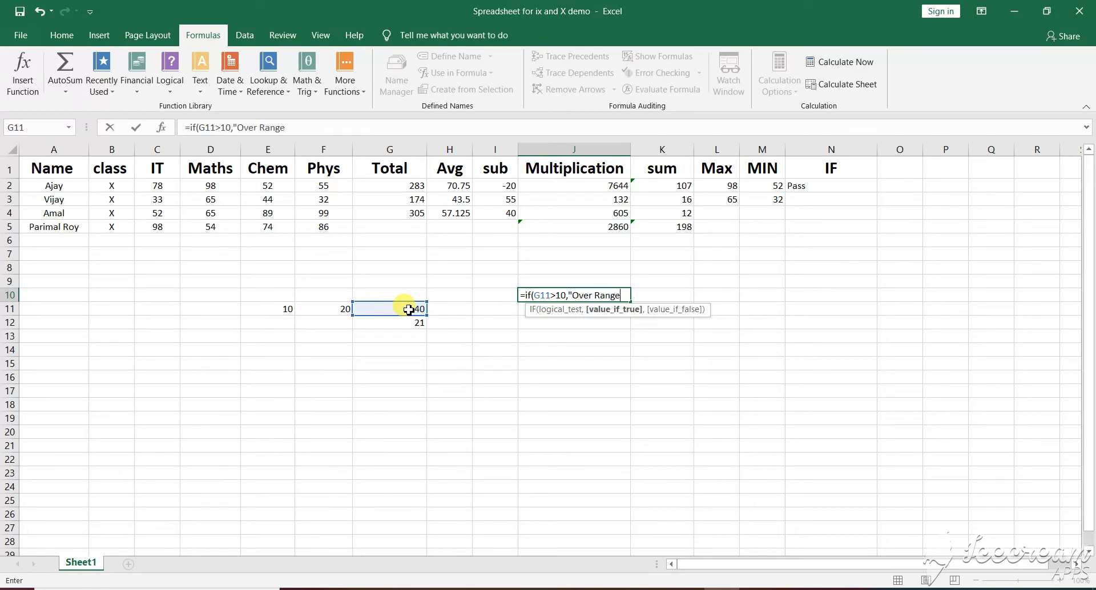
pyautogui.write('")')
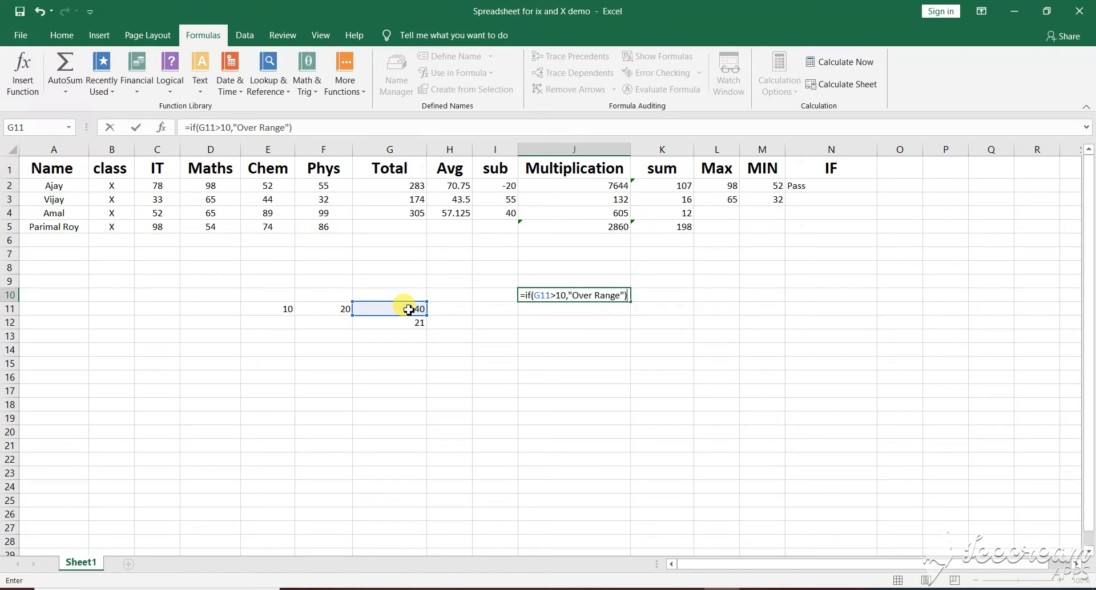
pyautogui.press('Enter')
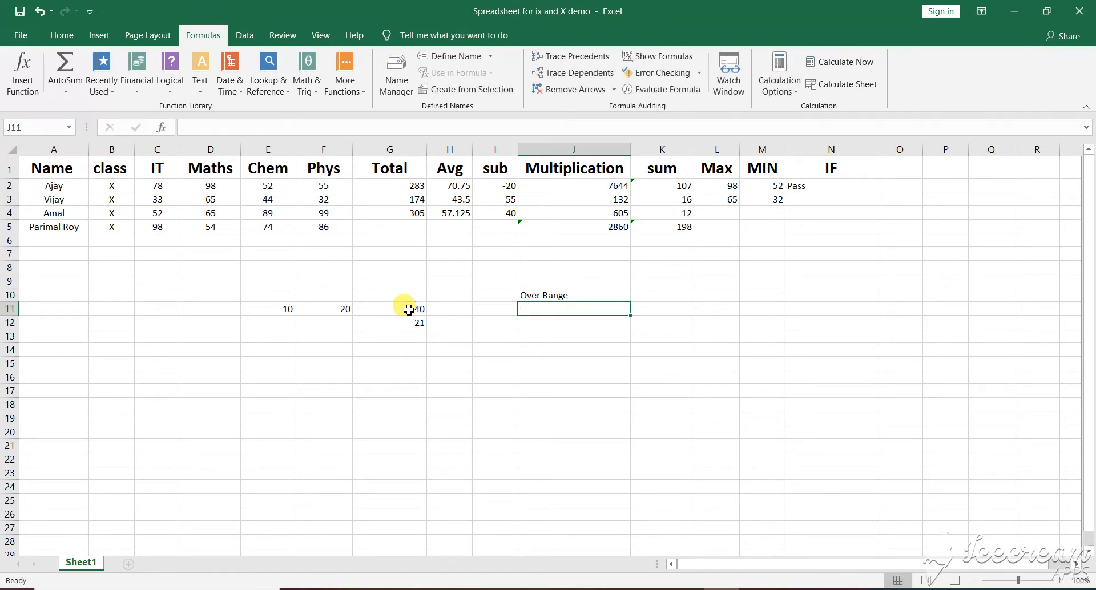
pyautogui.moveTo(508, 300)
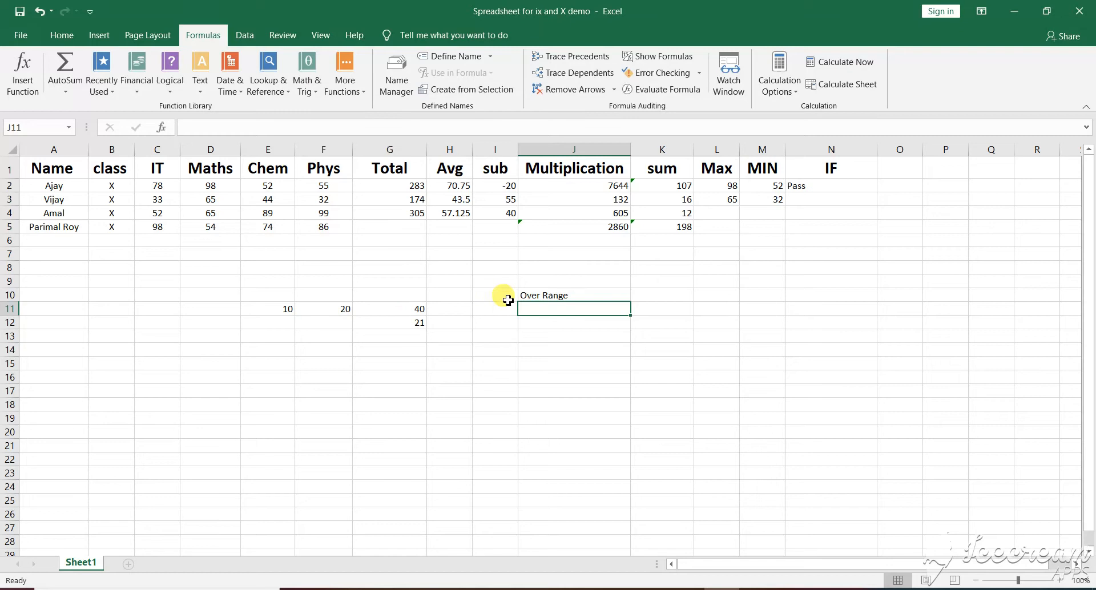
# Start an IF function in N3 through Insert Function, leaving its arguments empty
pyautogui.click(573, 295)
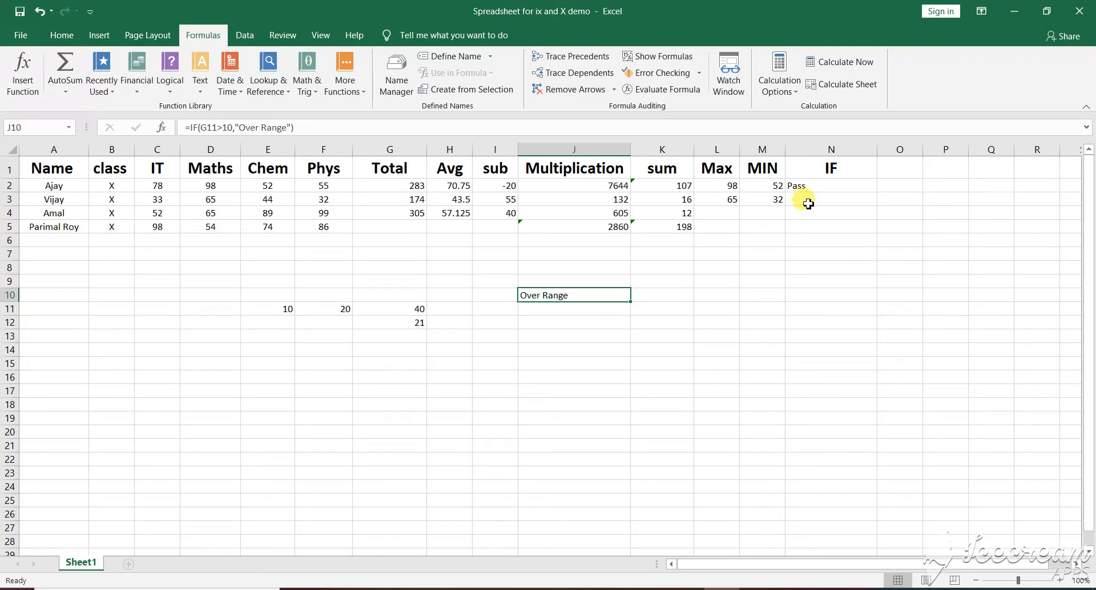
pyautogui.click(831, 200)
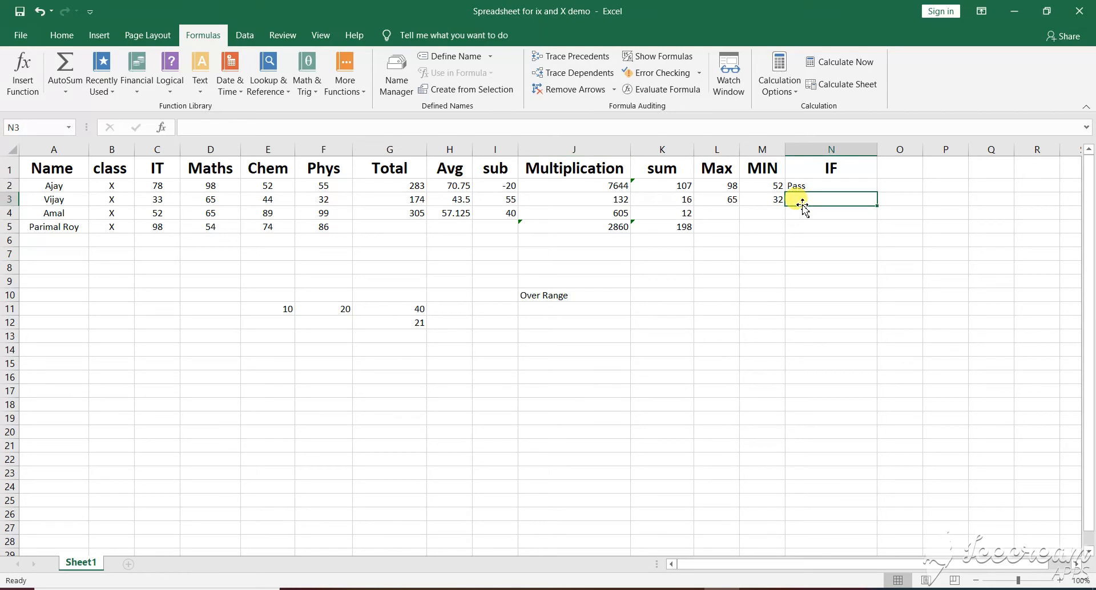
pyautogui.write('=')
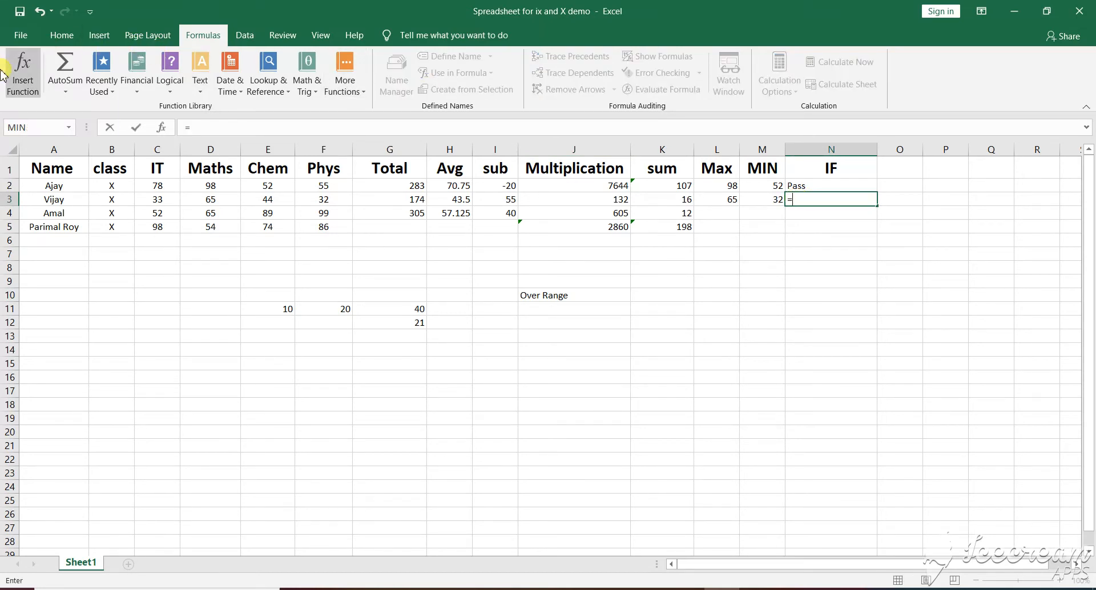
pyautogui.click(22, 71)
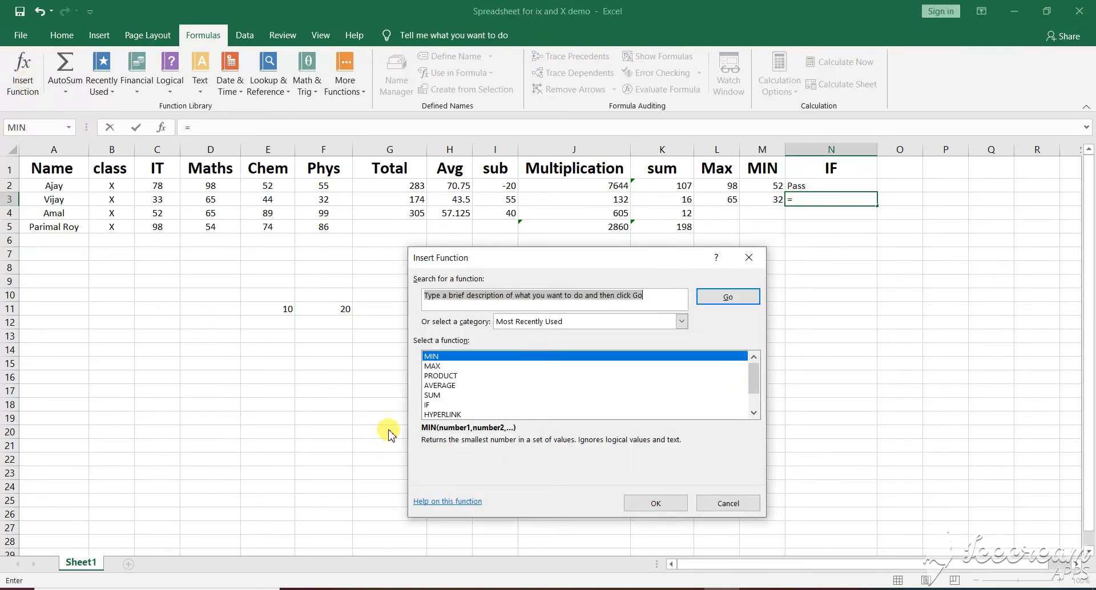
pyautogui.click(427, 404)
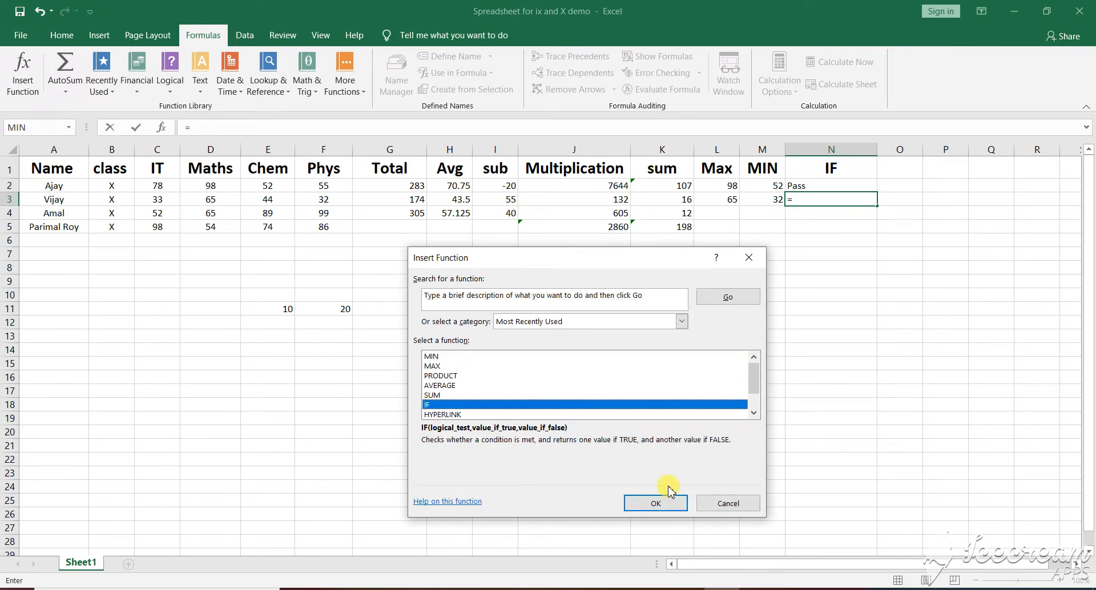
pyautogui.click(655, 503)
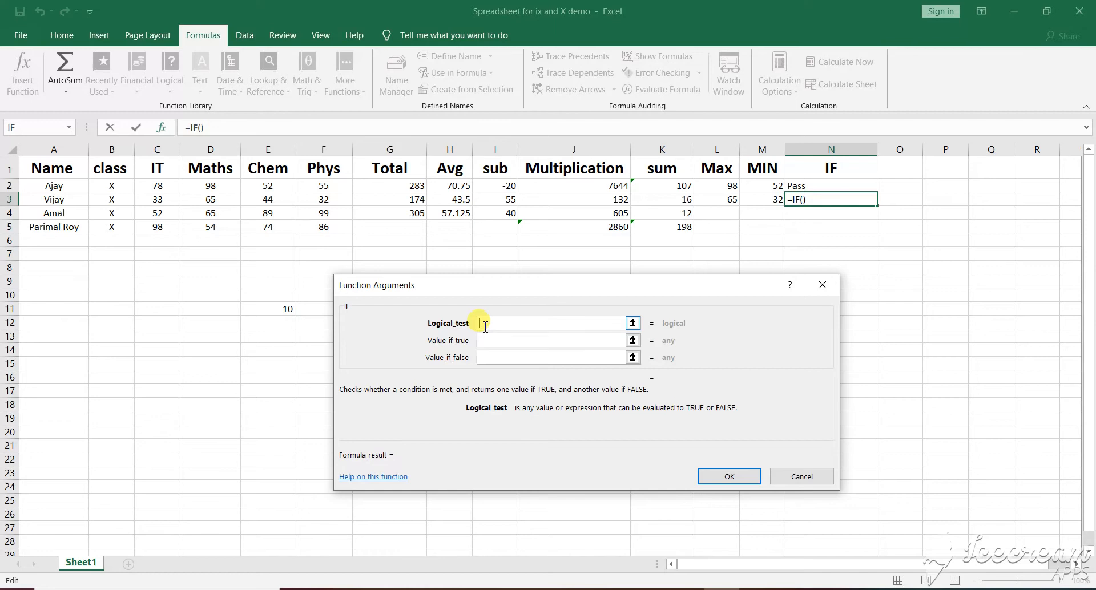
pyautogui.moveTo(413, 202)
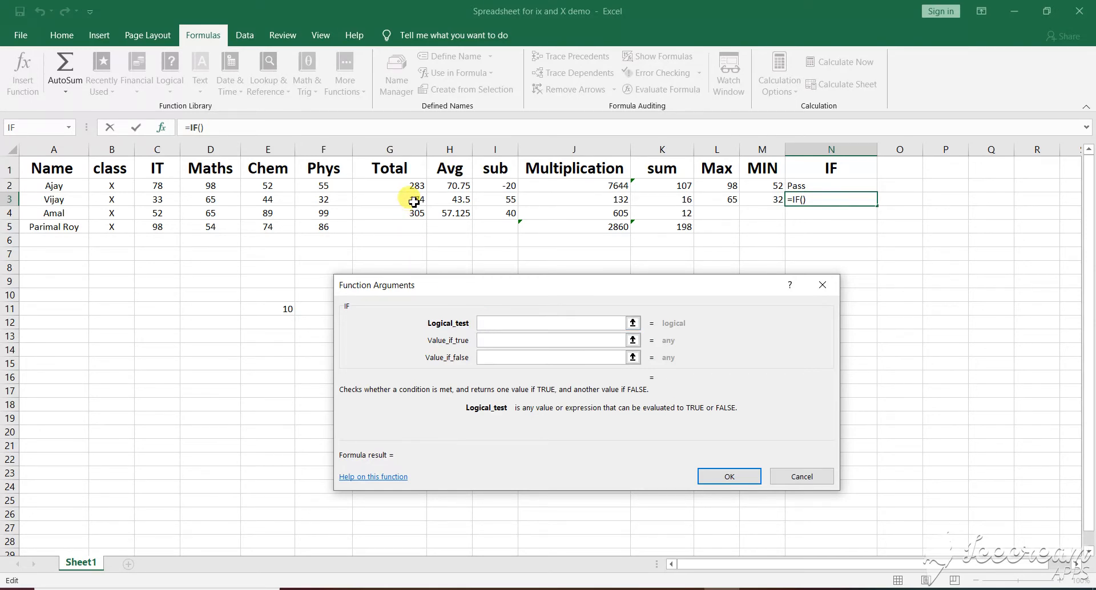
# Fill N3's IF arguments with G3>100, Pass and Fail, then confirm
pyautogui.click(389, 199)
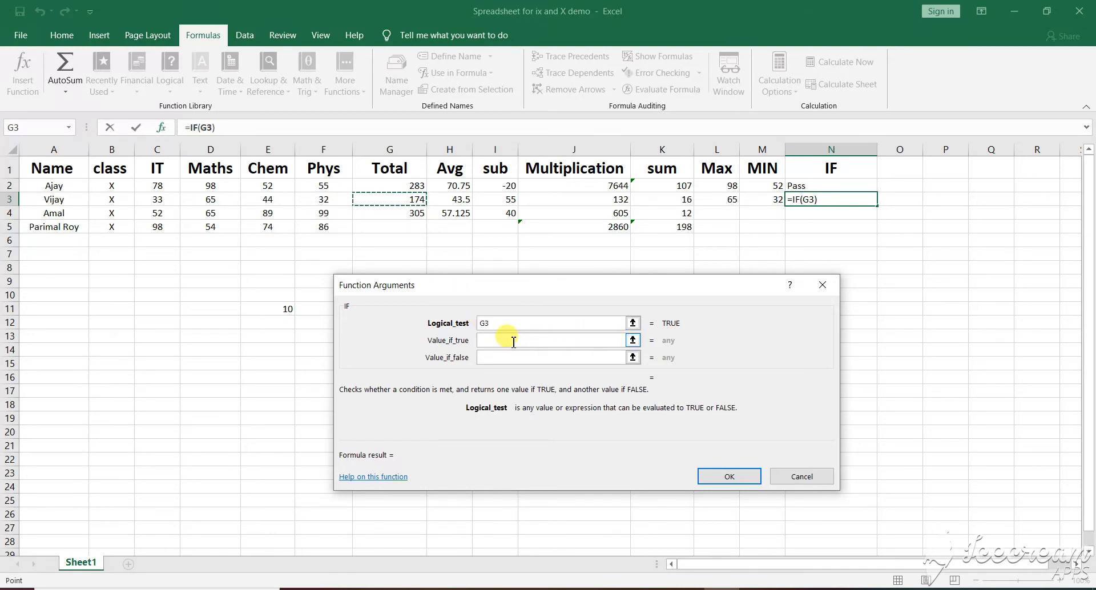
pyautogui.moveTo(509, 337)
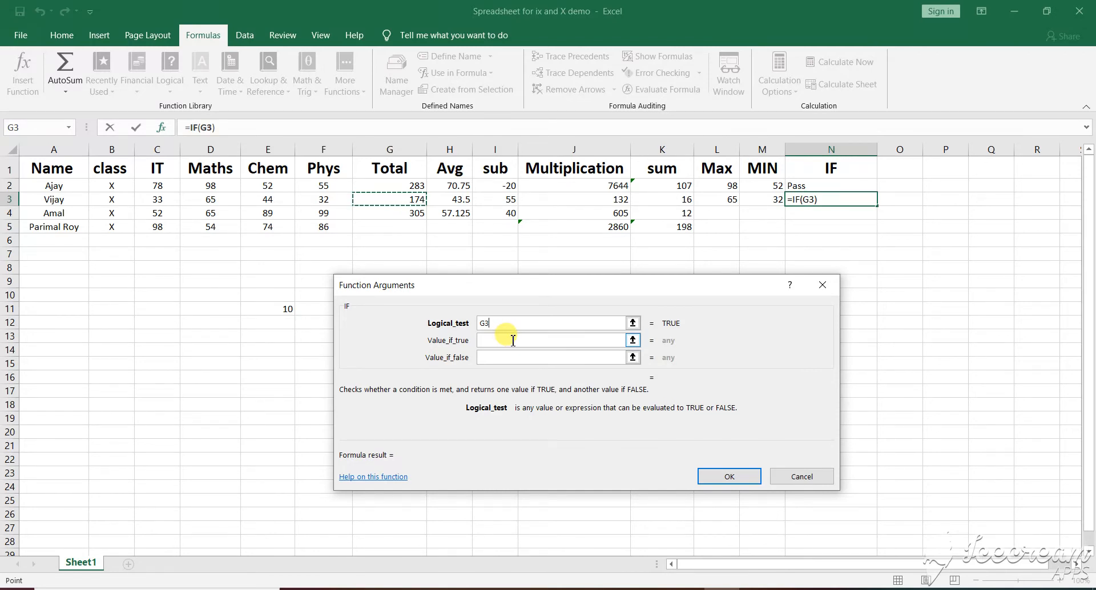
pyautogui.write('>')
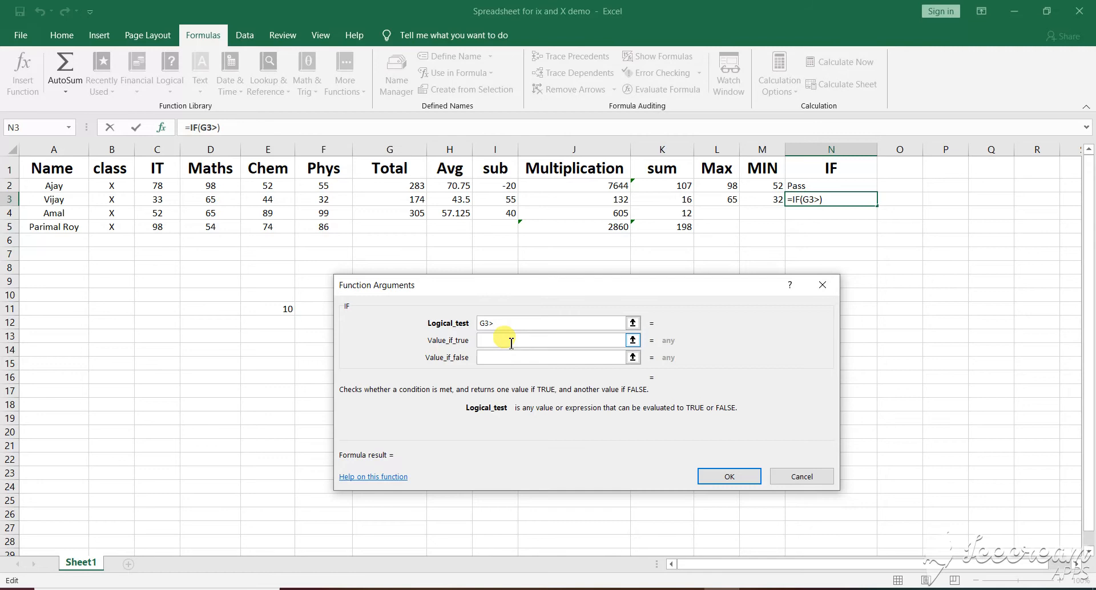
pyautogui.write('100')
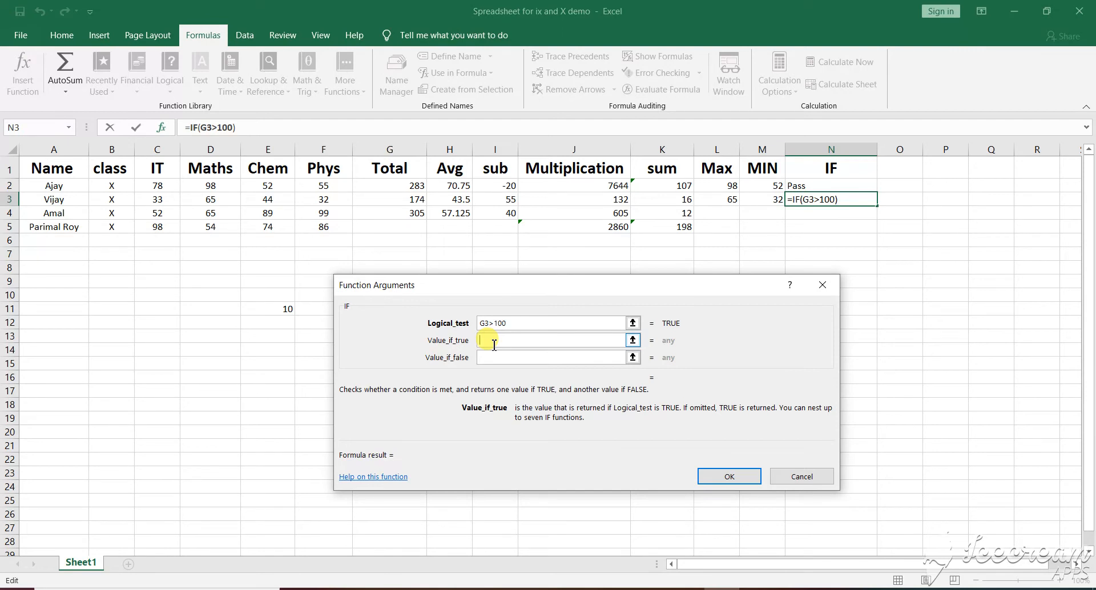
pyautogui.write('pass')
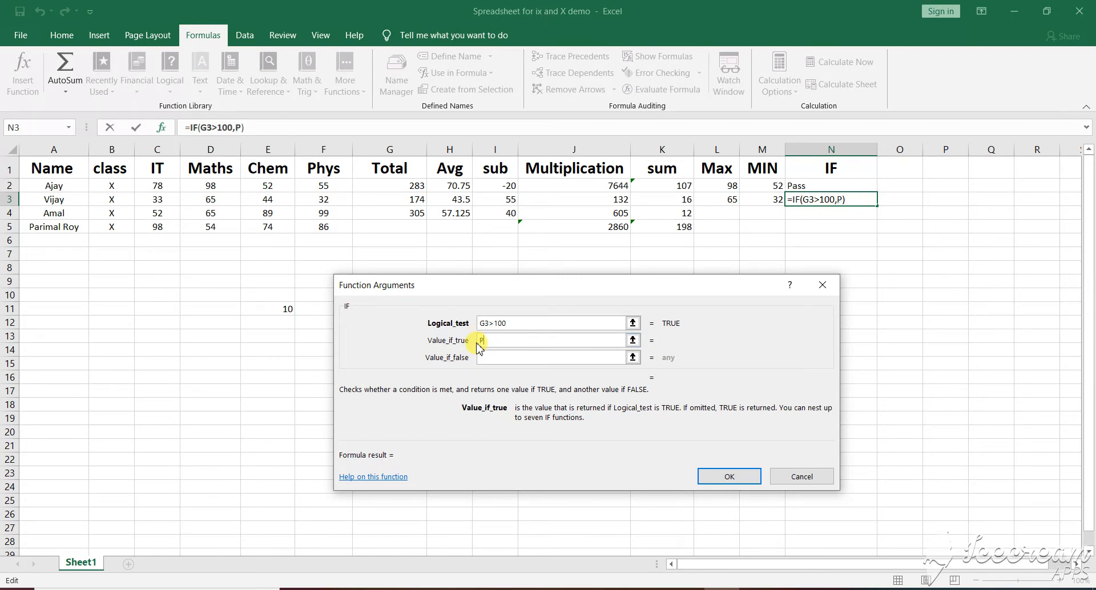
pyautogui.write('ass')
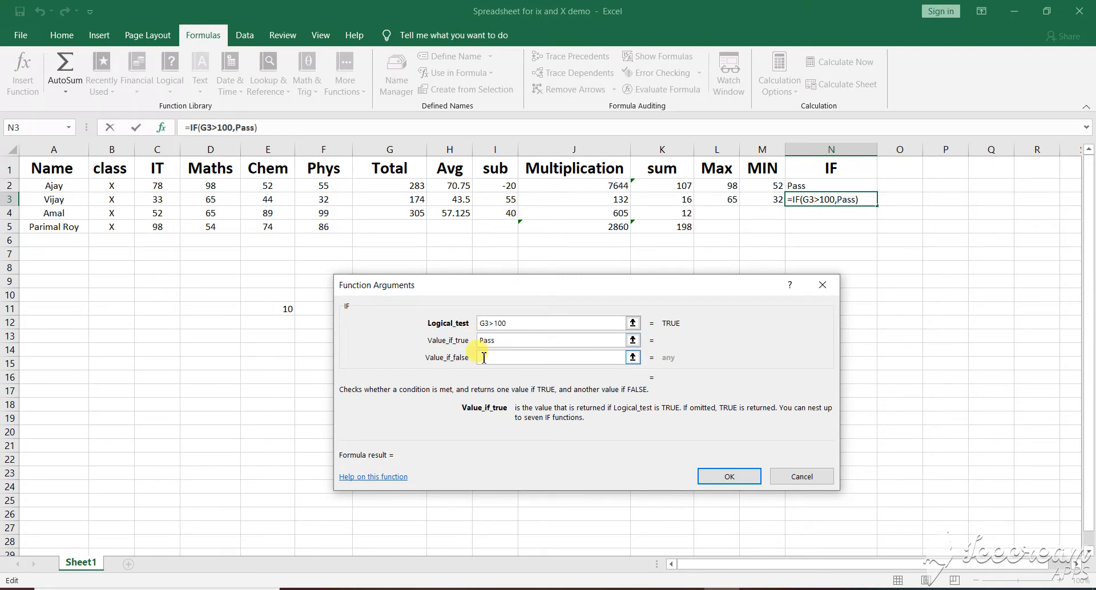
pyautogui.click(546, 357)
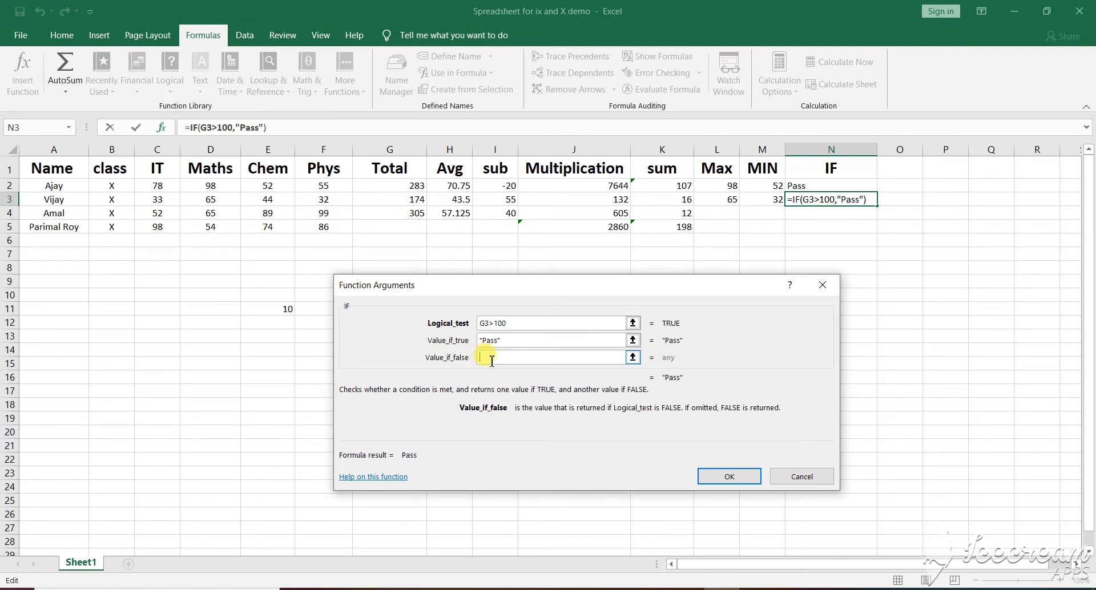
pyautogui.write('Fail')
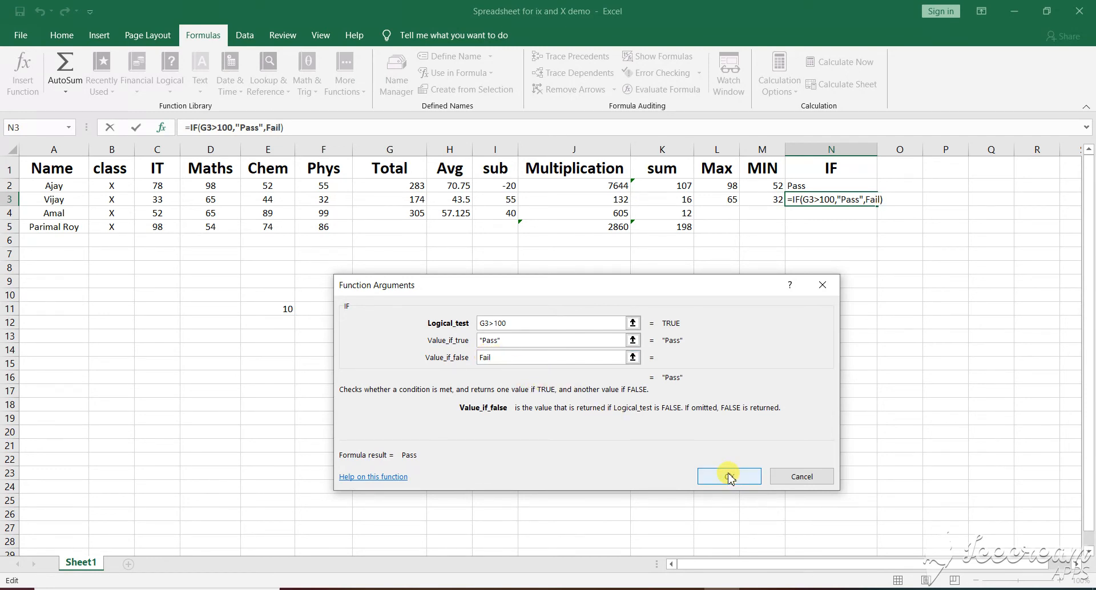
pyautogui.click(728, 476)
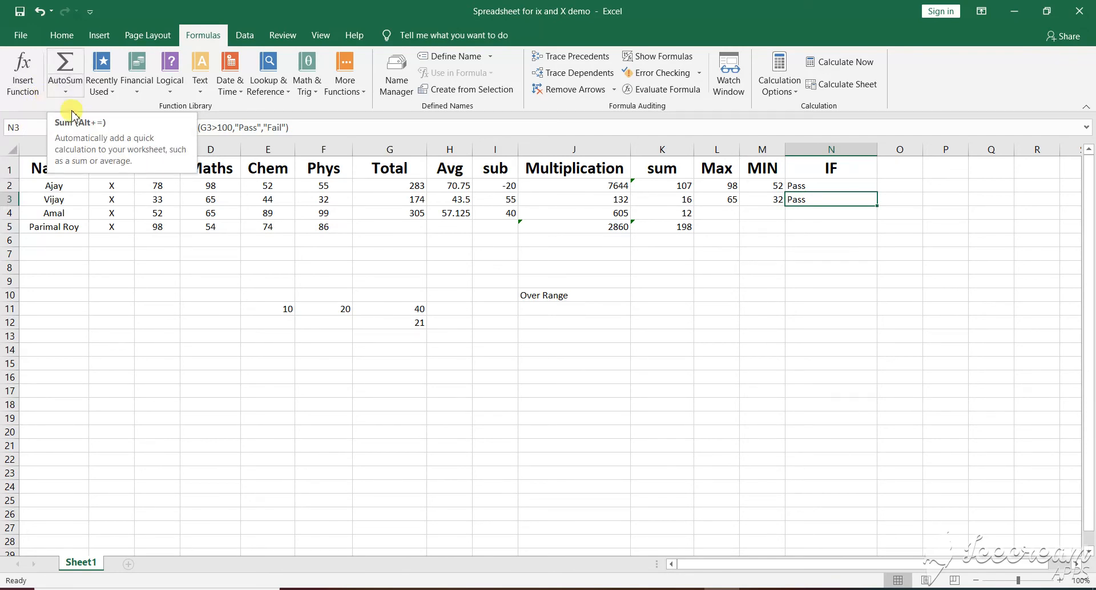
pyautogui.moveTo(601, 312)
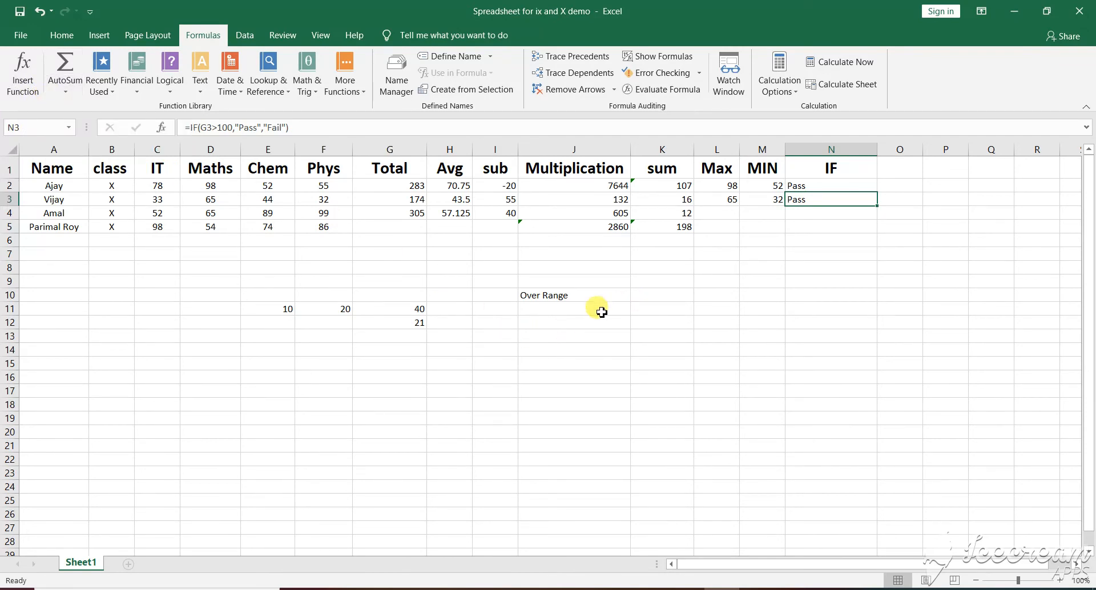
# Select cell J12 for the next formula
pyautogui.click(573, 322)
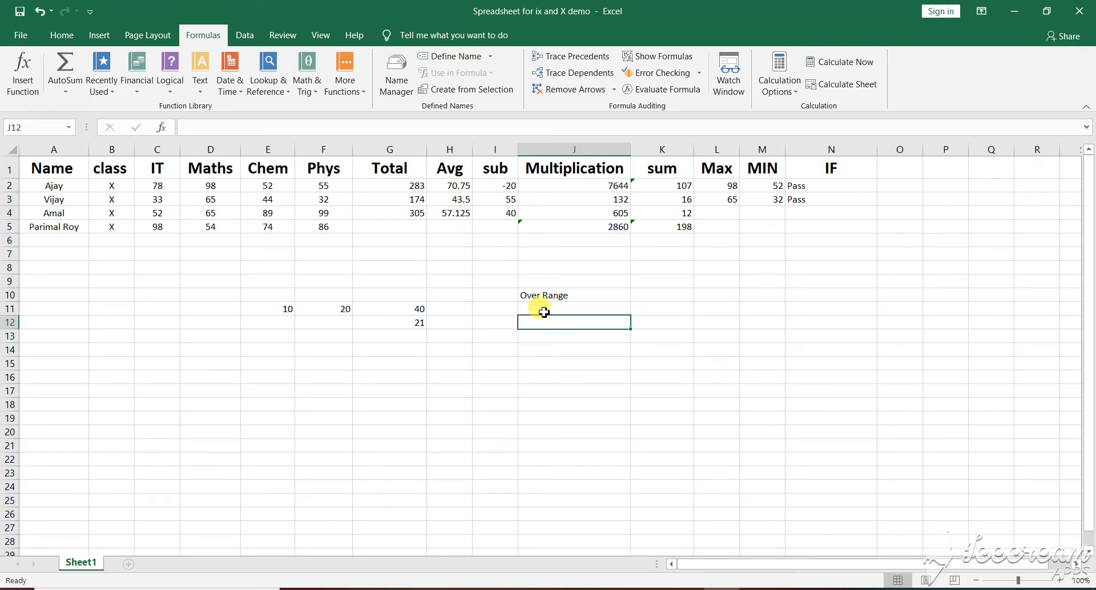
# Enter =IF(G12=21,G12+E11) in J12 so it displays 31
pyautogui.write('=i')
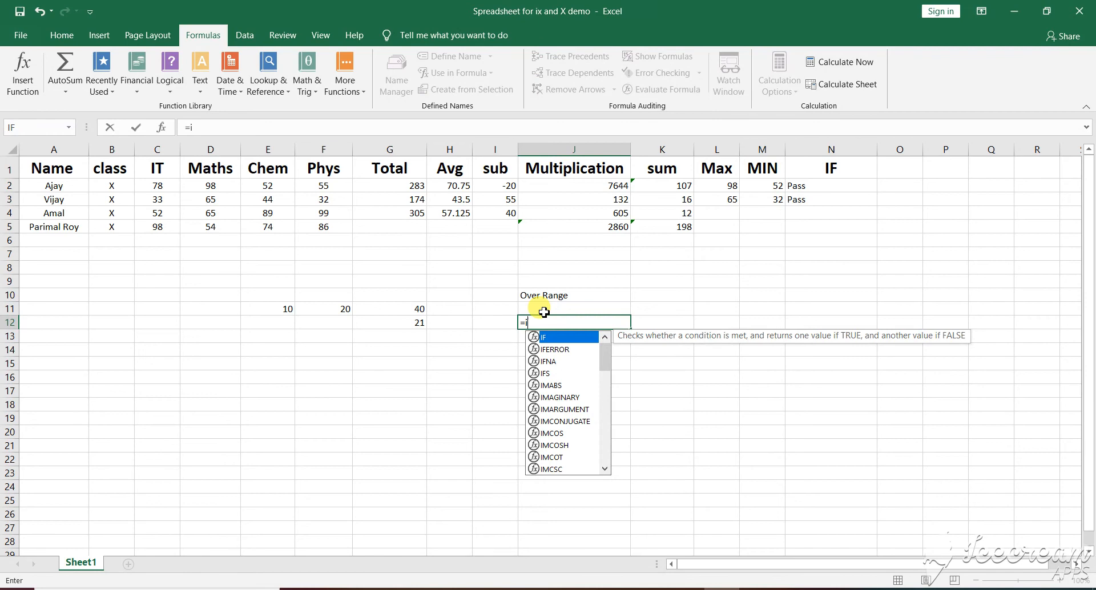
pyautogui.write('f(')
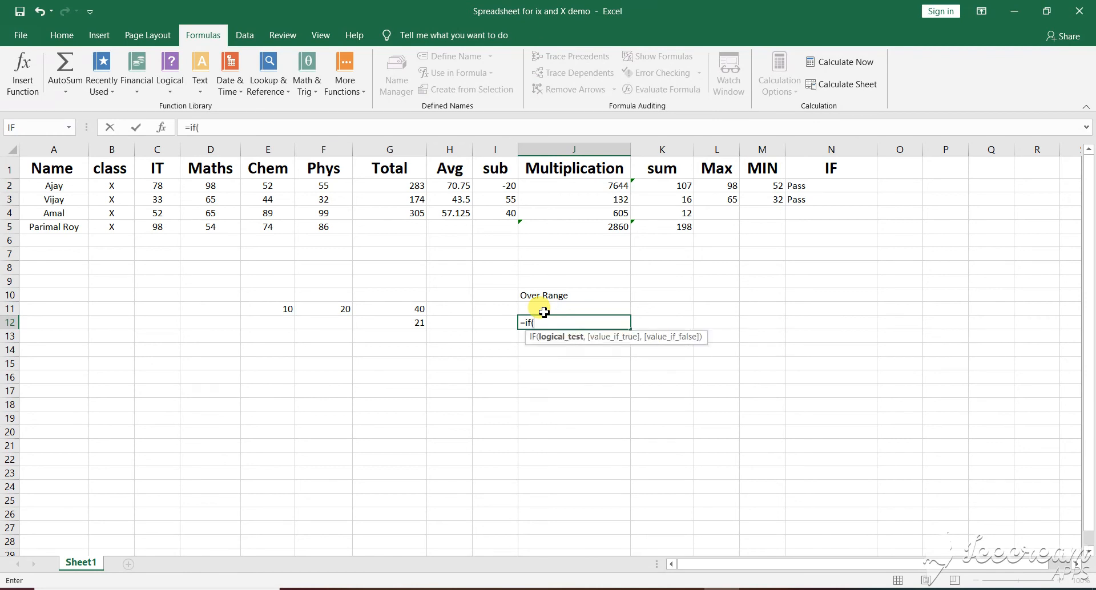
pyautogui.click(399, 322)
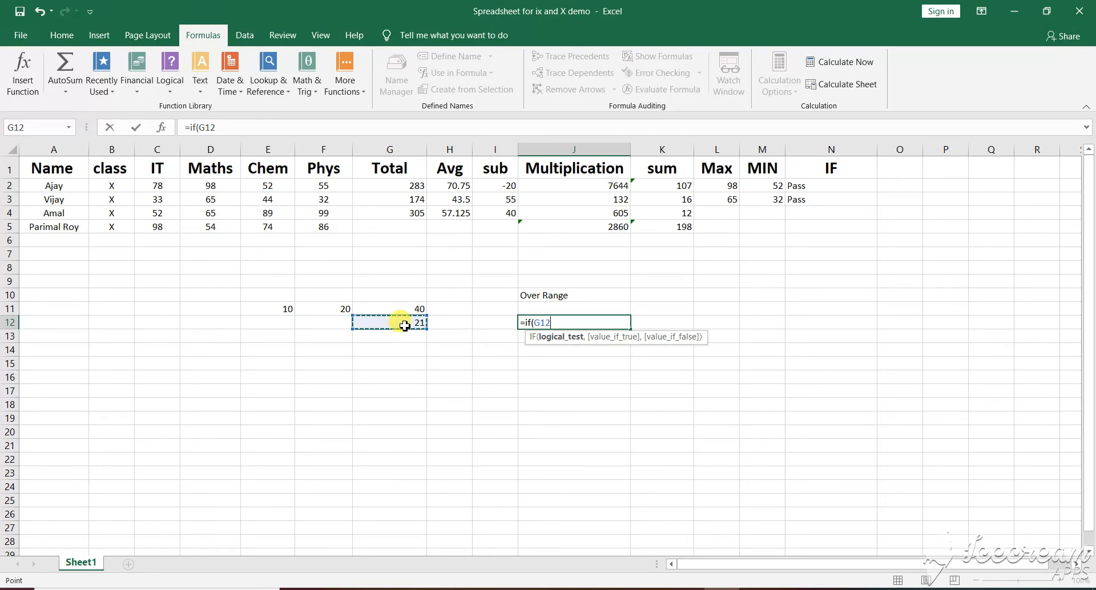
pyautogui.write('=')
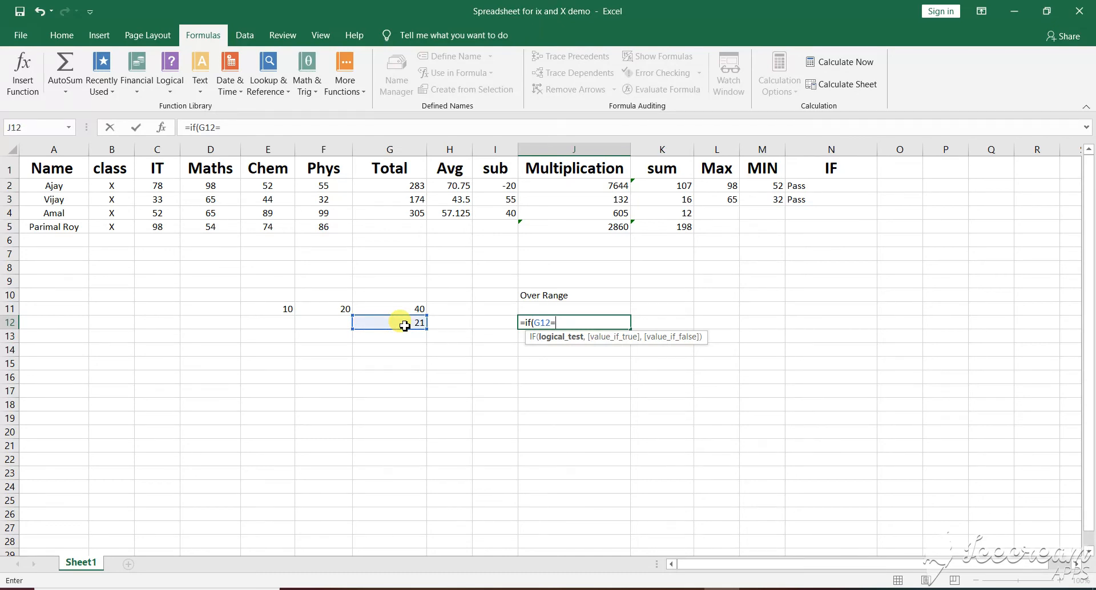
pyautogui.write('2')
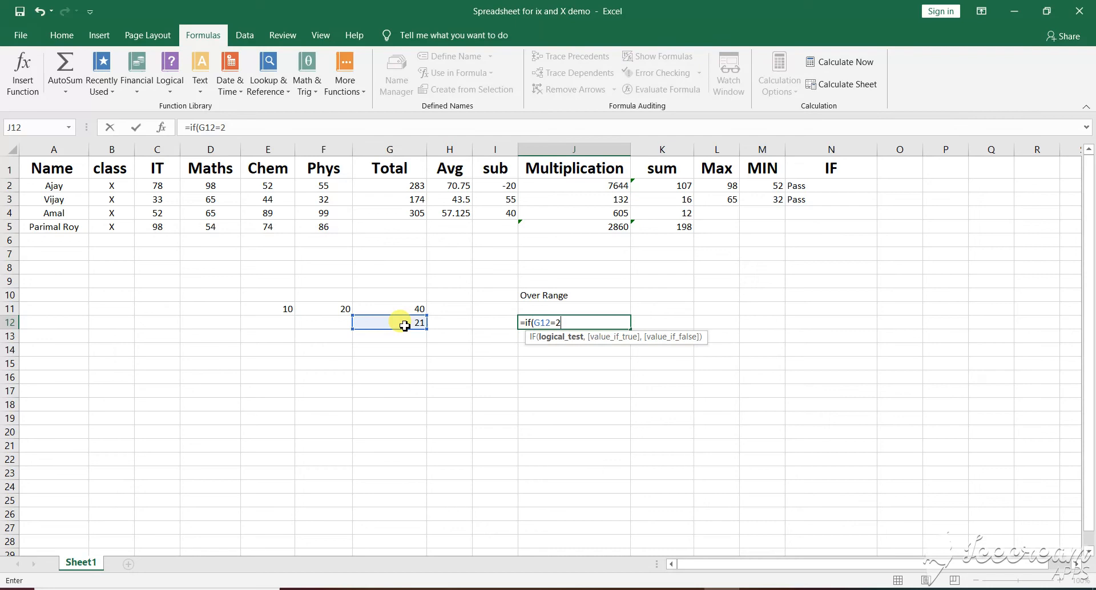
pyautogui.write('1')
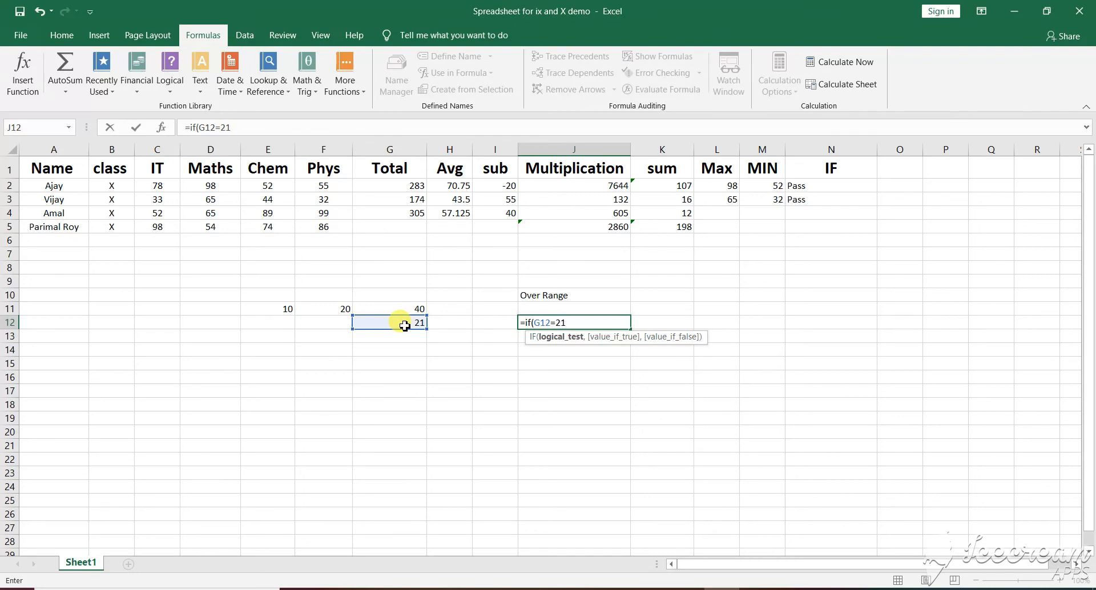
pyautogui.write(',G12+')
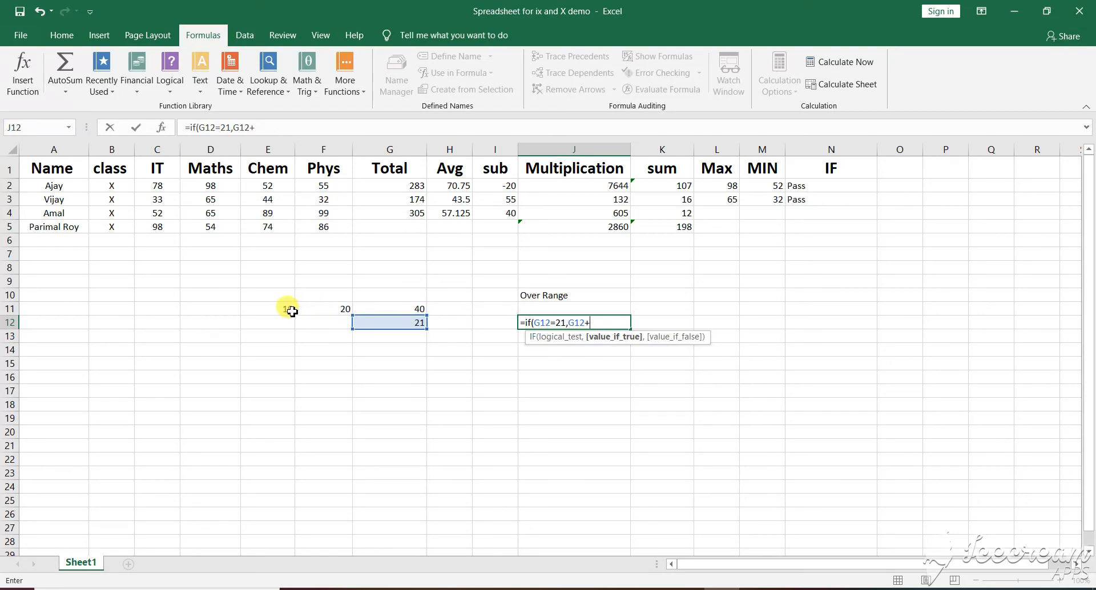
pyautogui.click(276, 309)
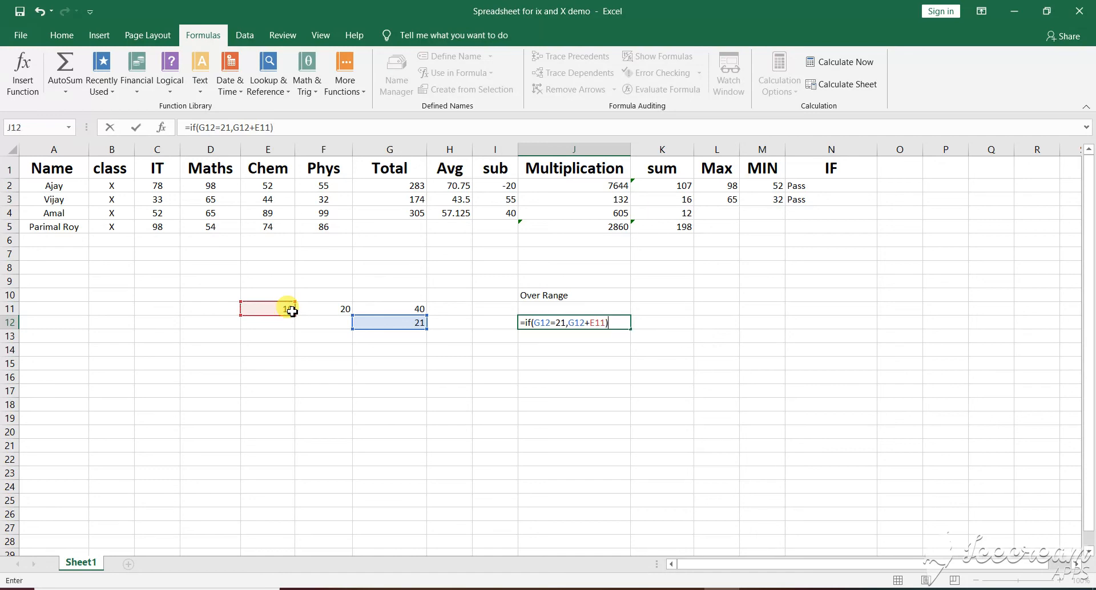
pyautogui.press('Enter')
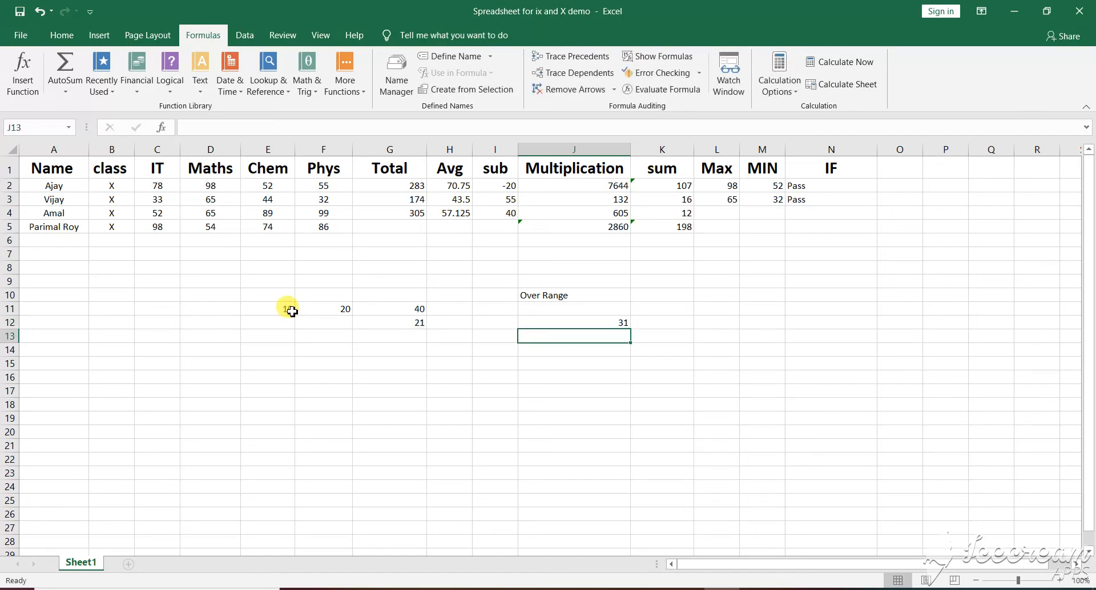
pyautogui.moveTo(294, 311)
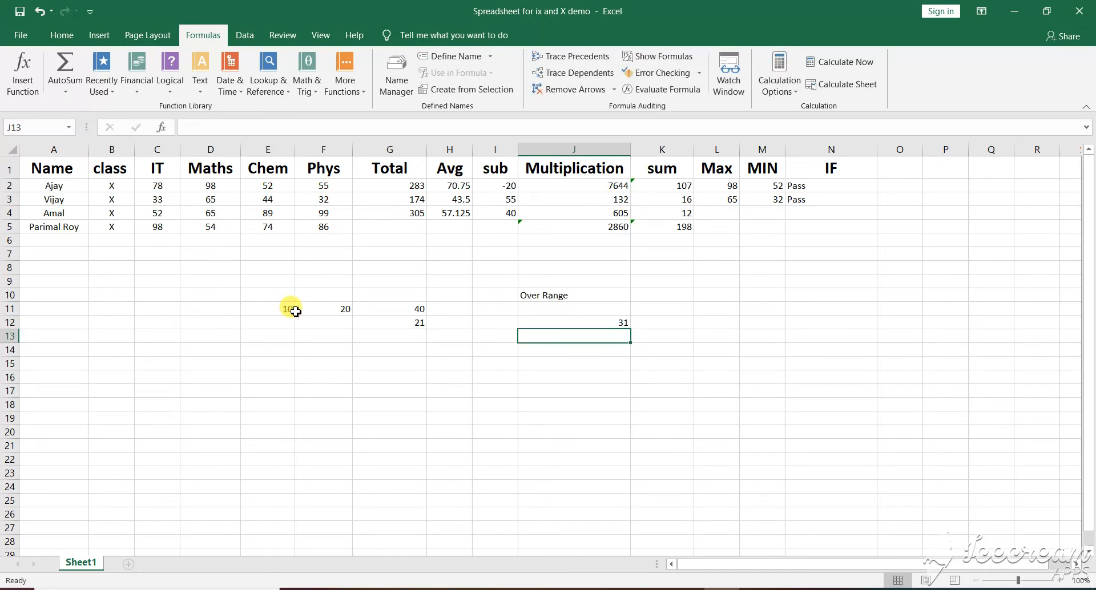
pyautogui.moveTo(540, 331)
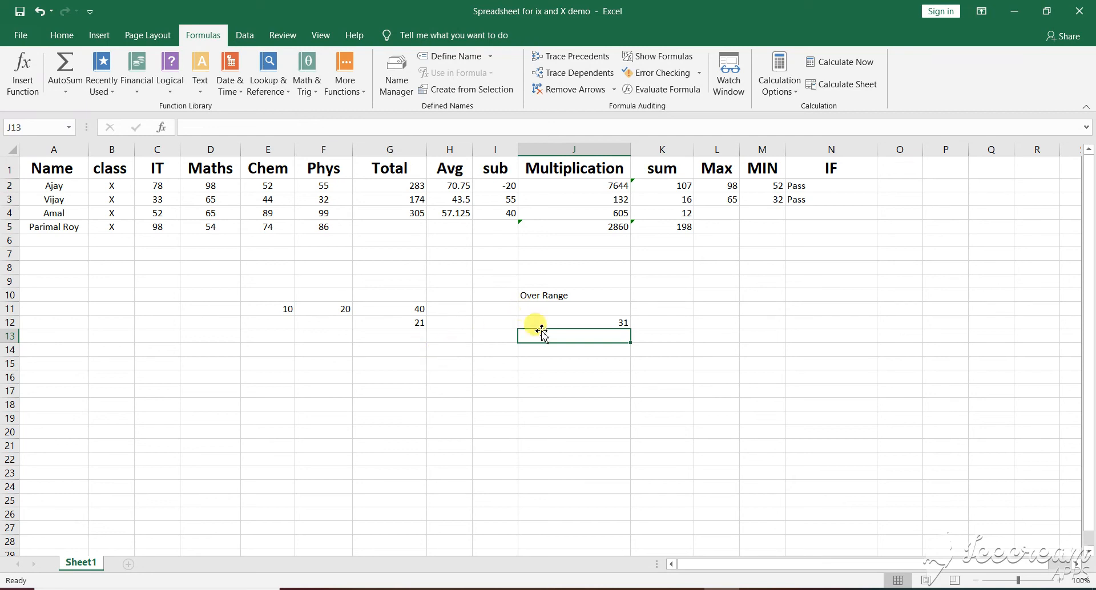
# Enter =IF(G12=21,G11+100) in J13 so it displays 140
pyautogui.write('=')
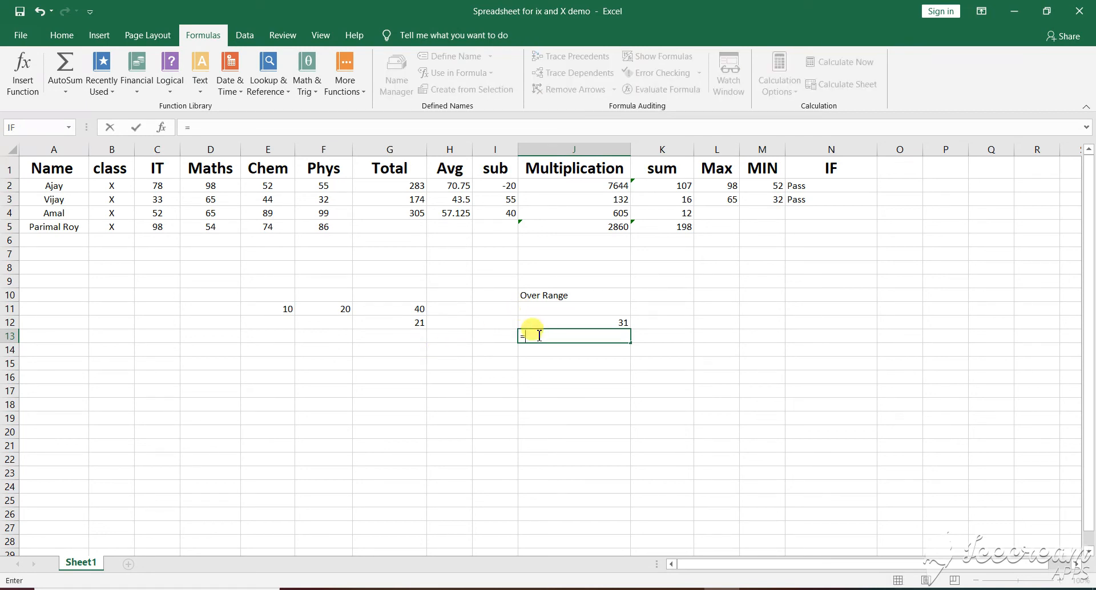
pyautogui.write('if')
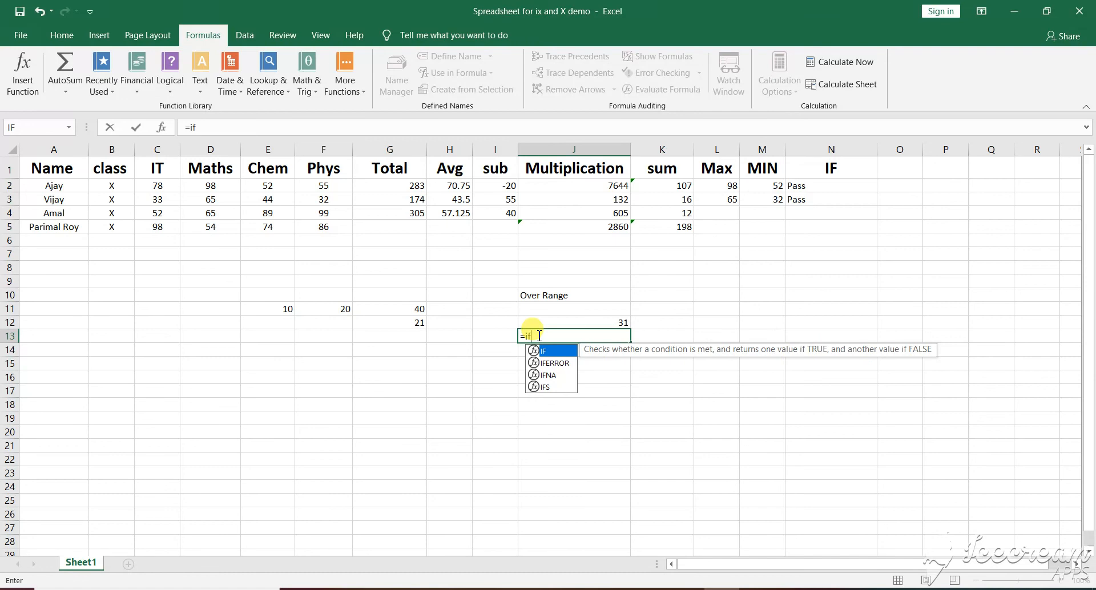
pyautogui.write('(')
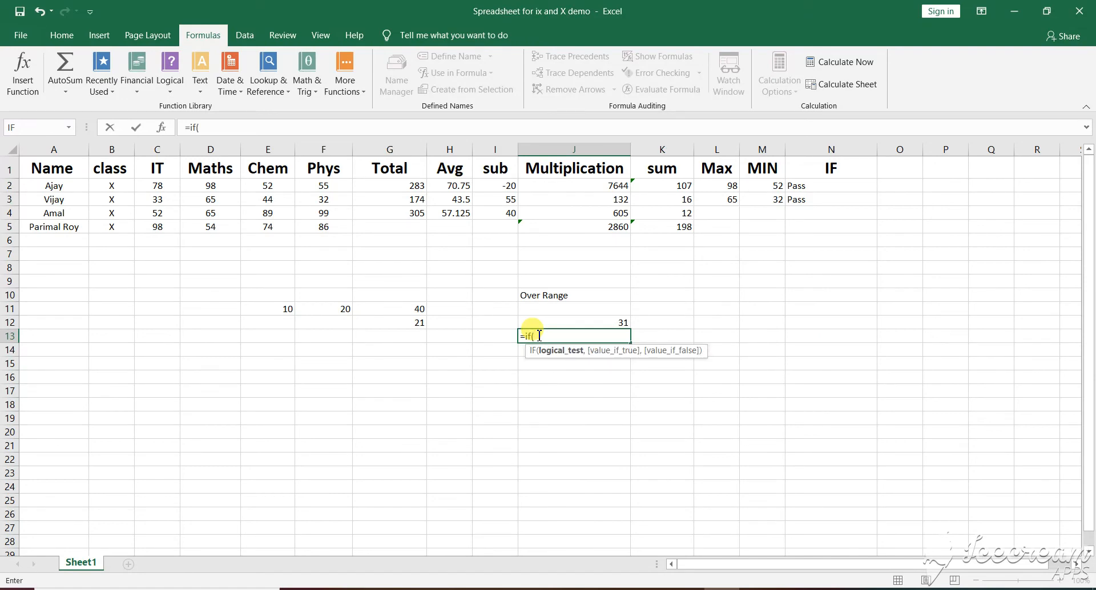
pyautogui.write('g')
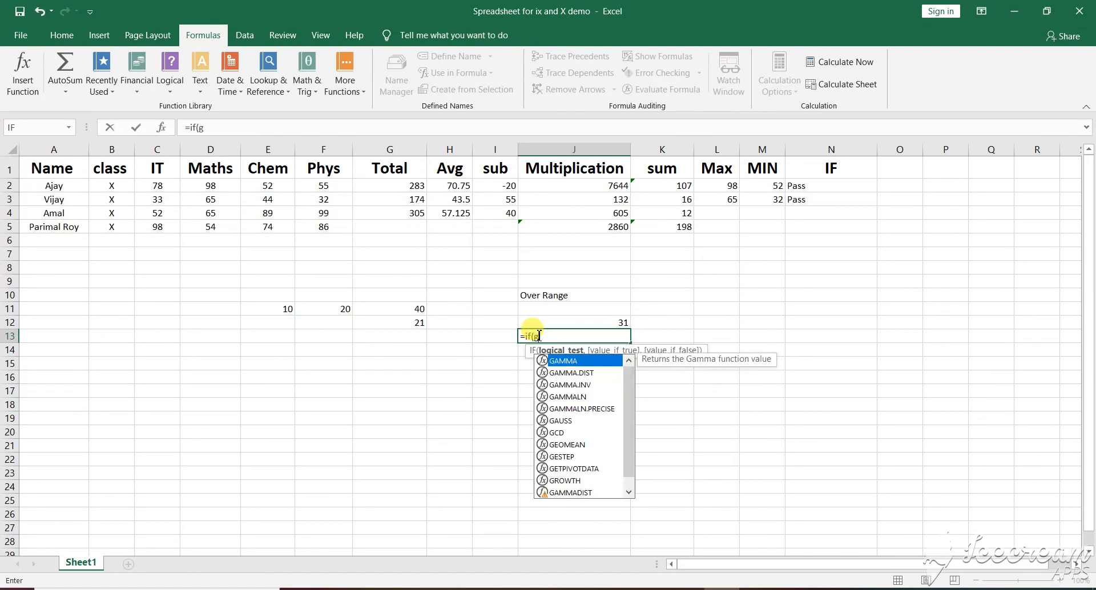
pyautogui.click(389, 323)
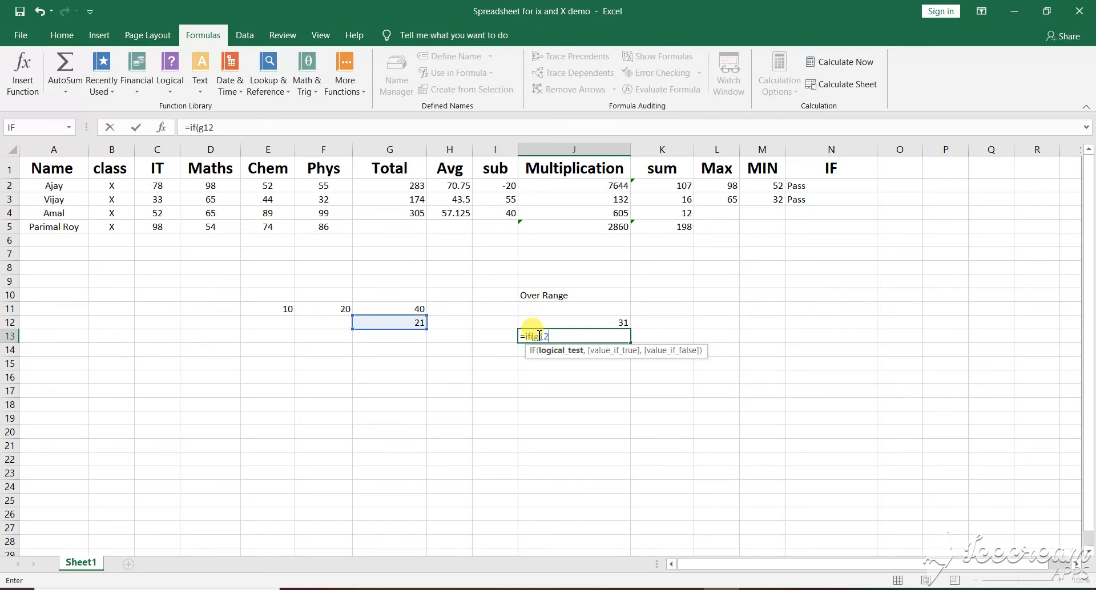
pyautogui.write('=21')
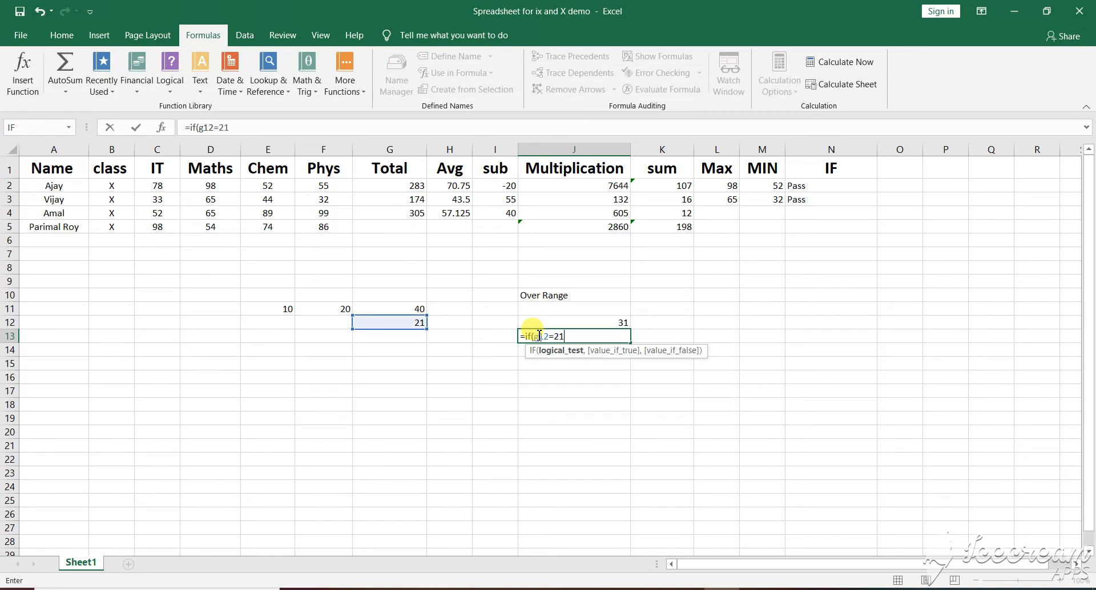
pyautogui.write(',')
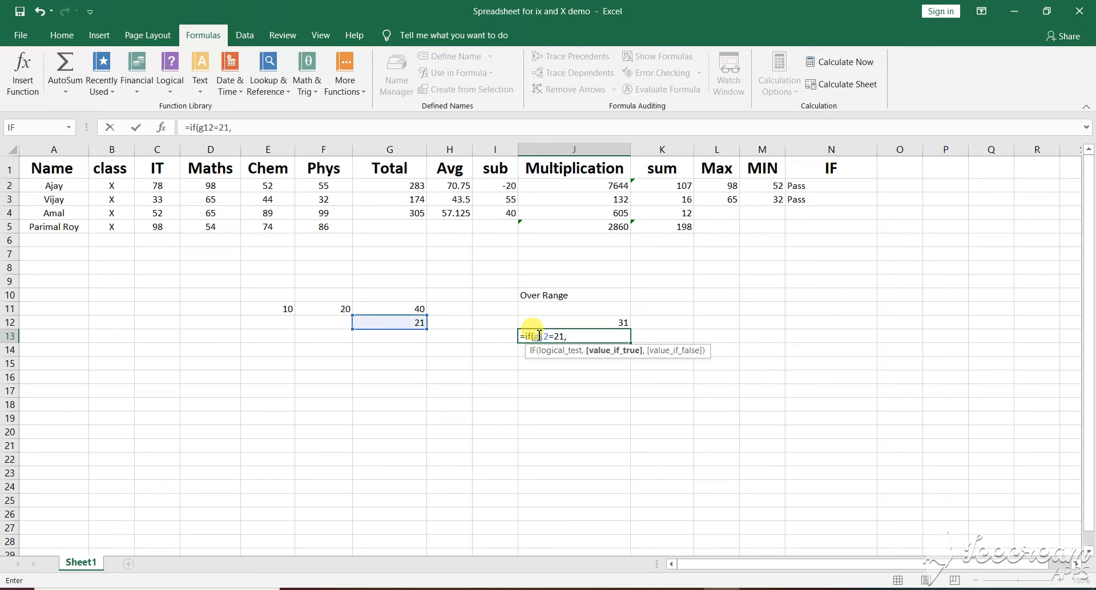
pyautogui.click(389, 309)
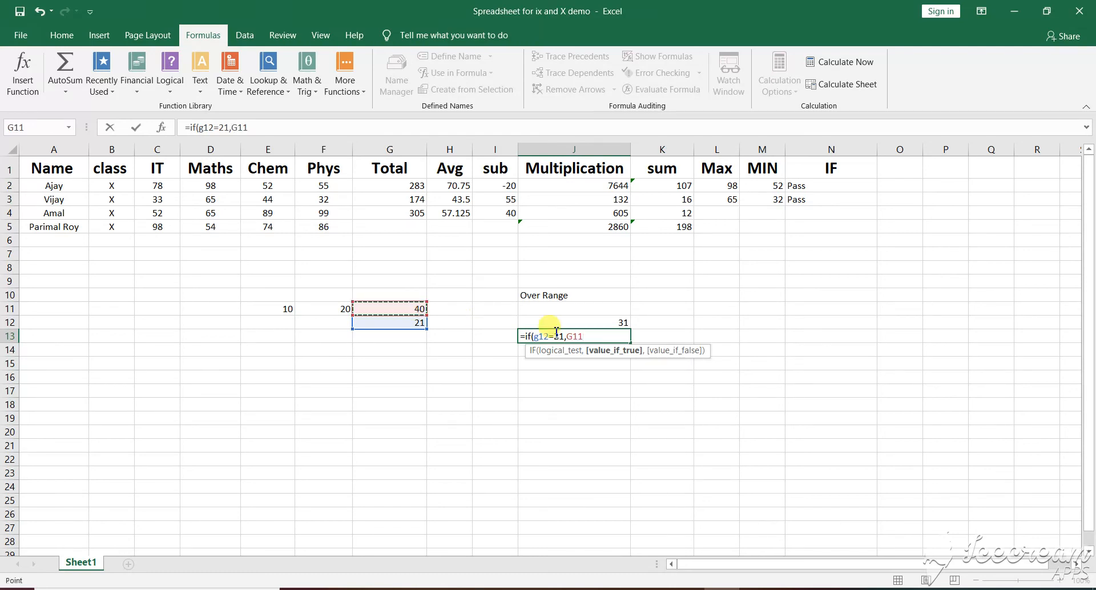
pyautogui.write('+100)')
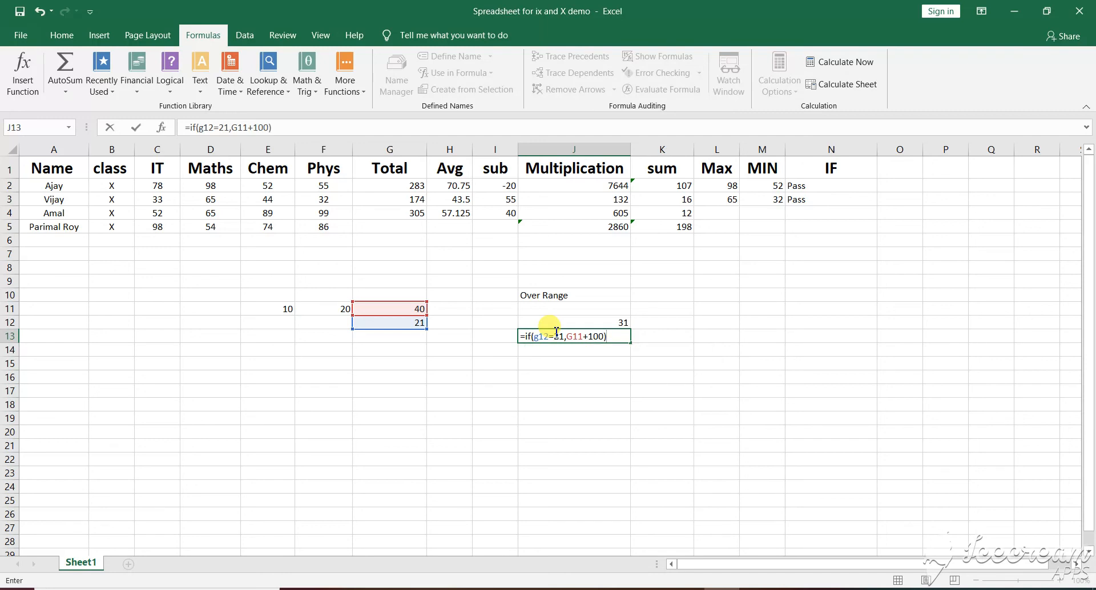
pyautogui.press('Enter')
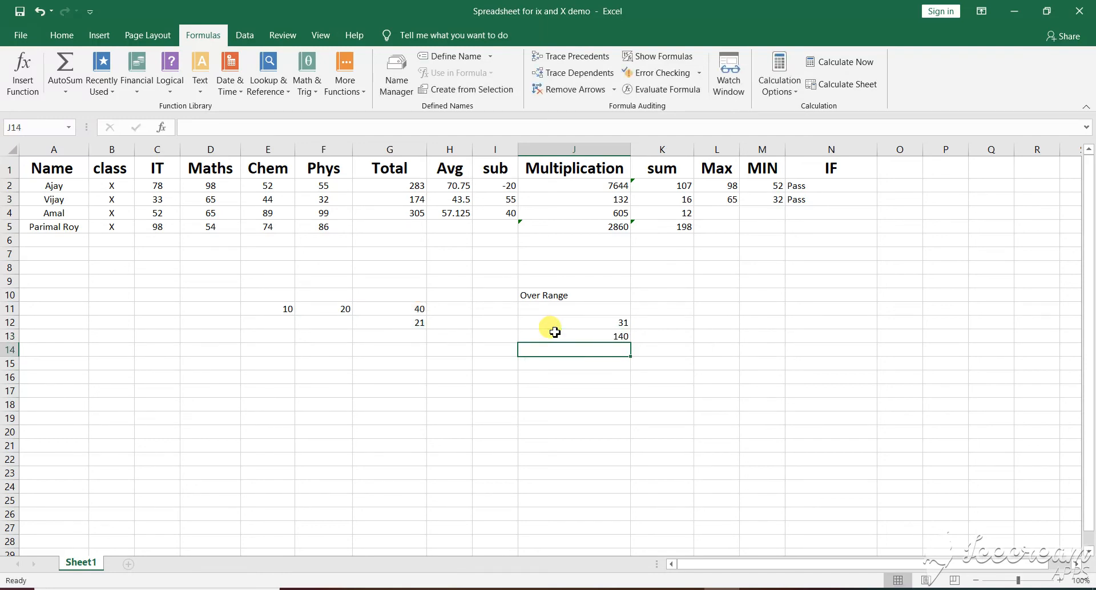
pyautogui.moveTo(187, 210)
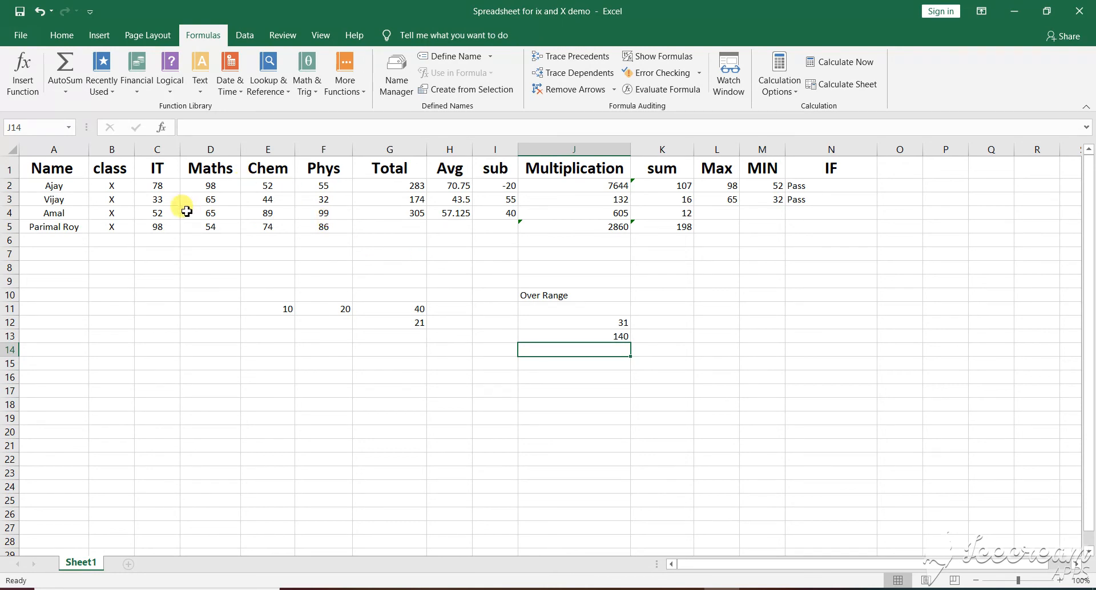
pyautogui.moveTo(403, 204)
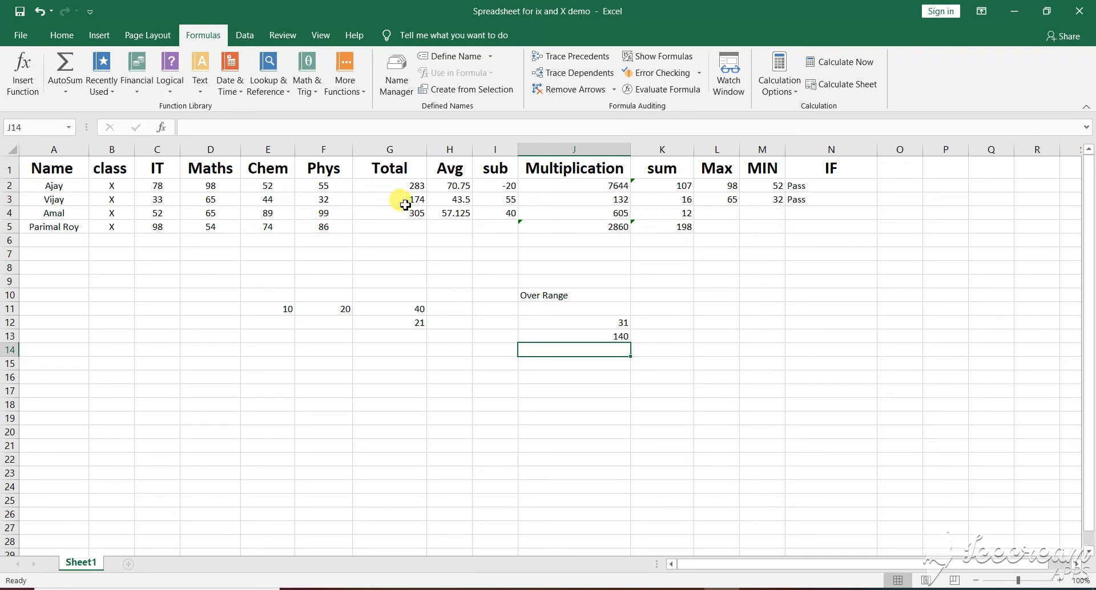